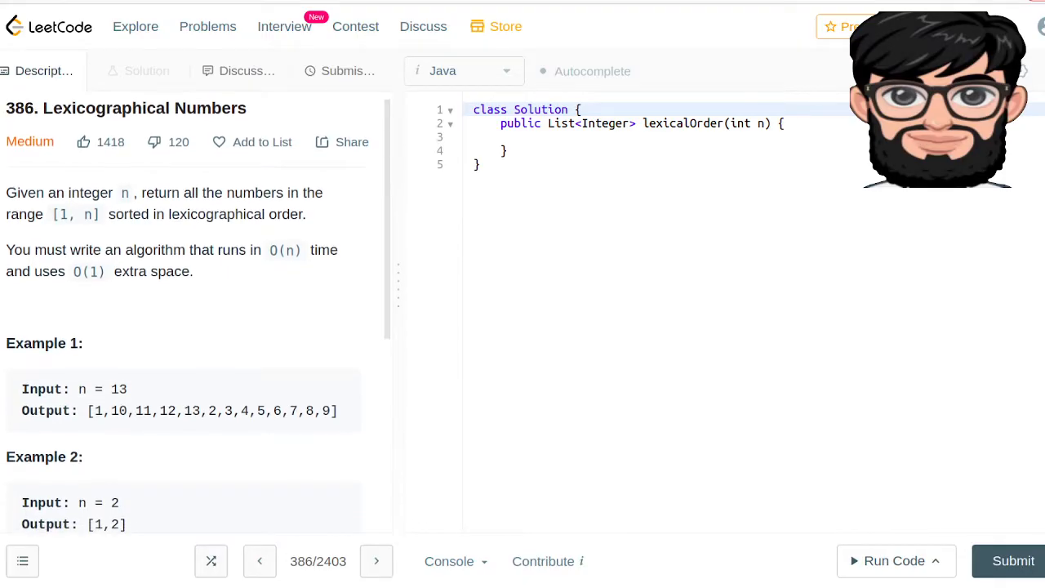
# Step: Declare List<Integer> res = new ArrayList<>() inside the empty lexicalOrder method
pyautogui.scroll(-3)
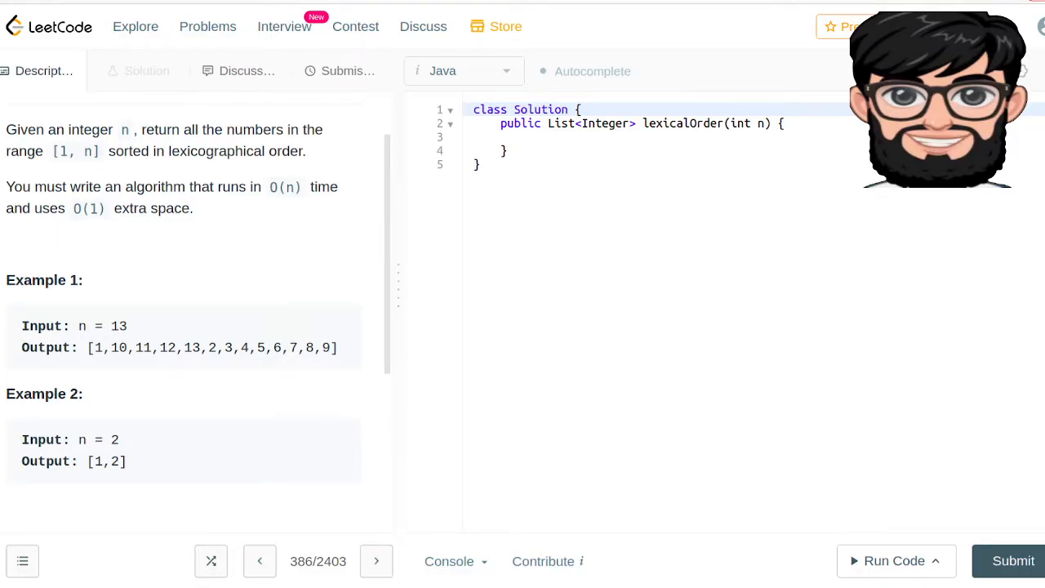
pyautogui.moveTo(94, 347); pyautogui.dragTo(282, 347)
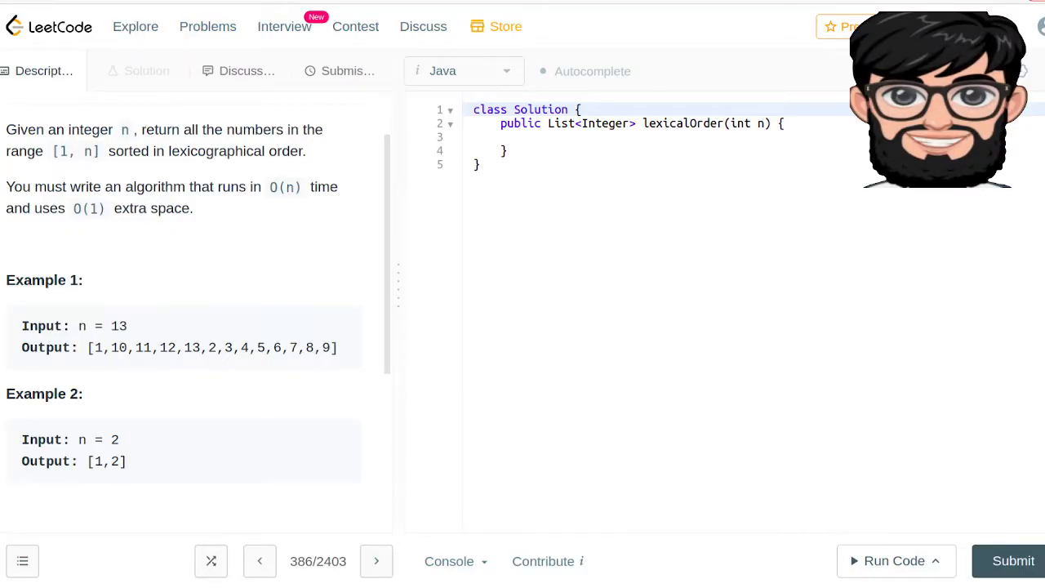
pyautogui.doubleClick(118, 326)
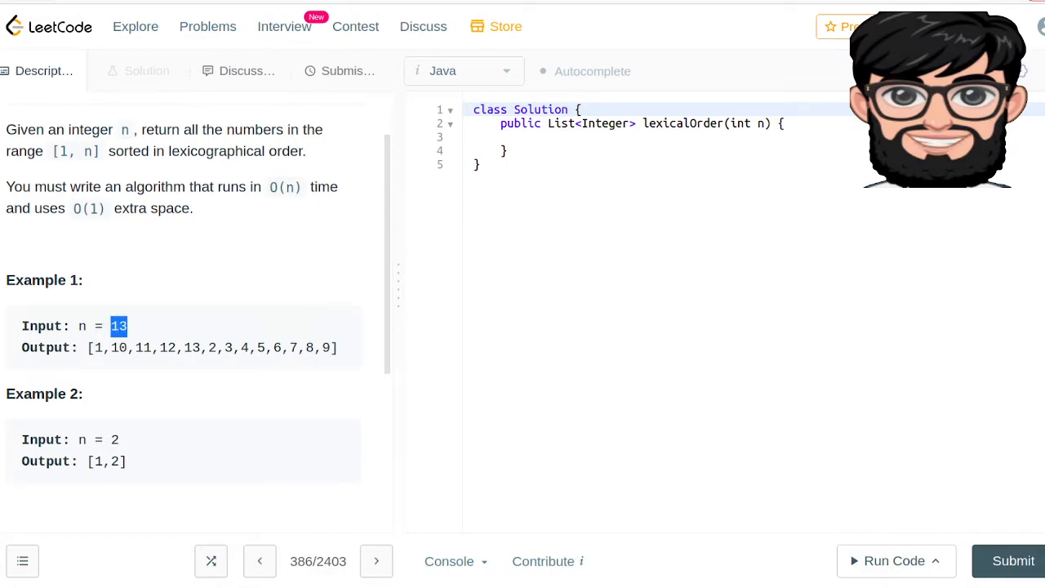
pyautogui.moveTo(127, 326); pyautogui.dragTo(77, 326)
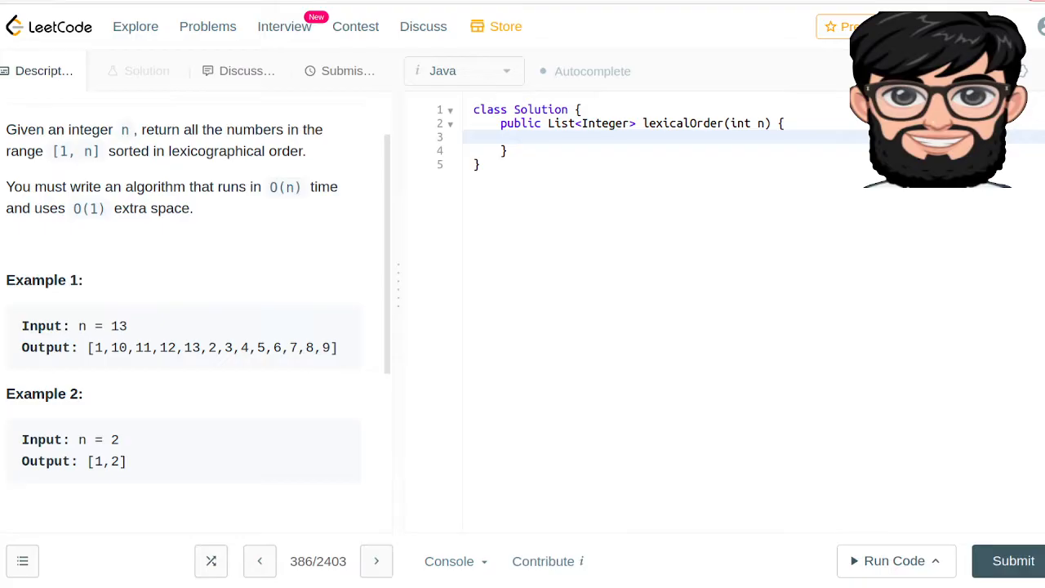
pyautogui.write('List<>')
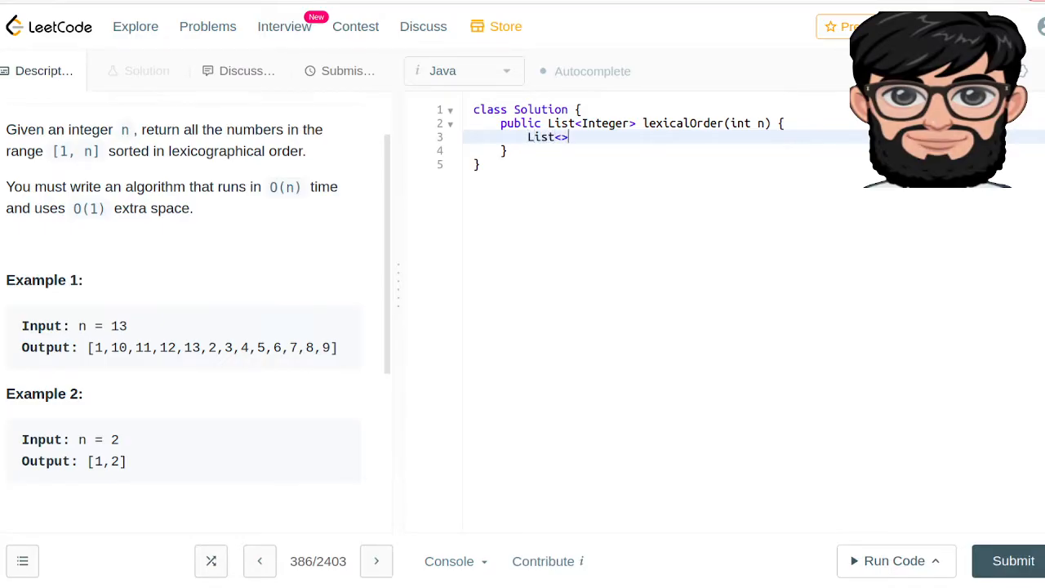
pyautogui.write('In')
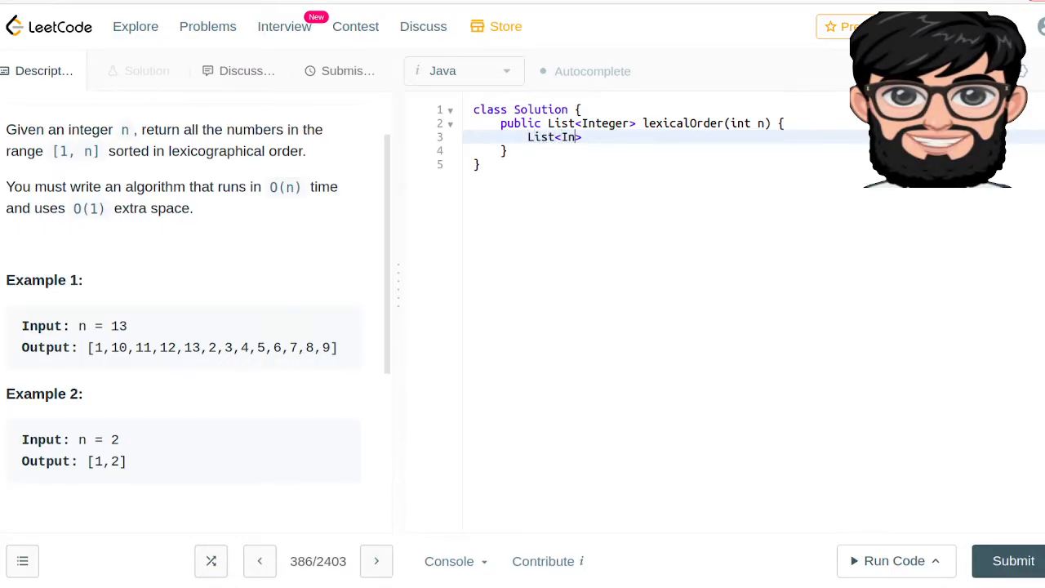
pyautogui.write('teger>')
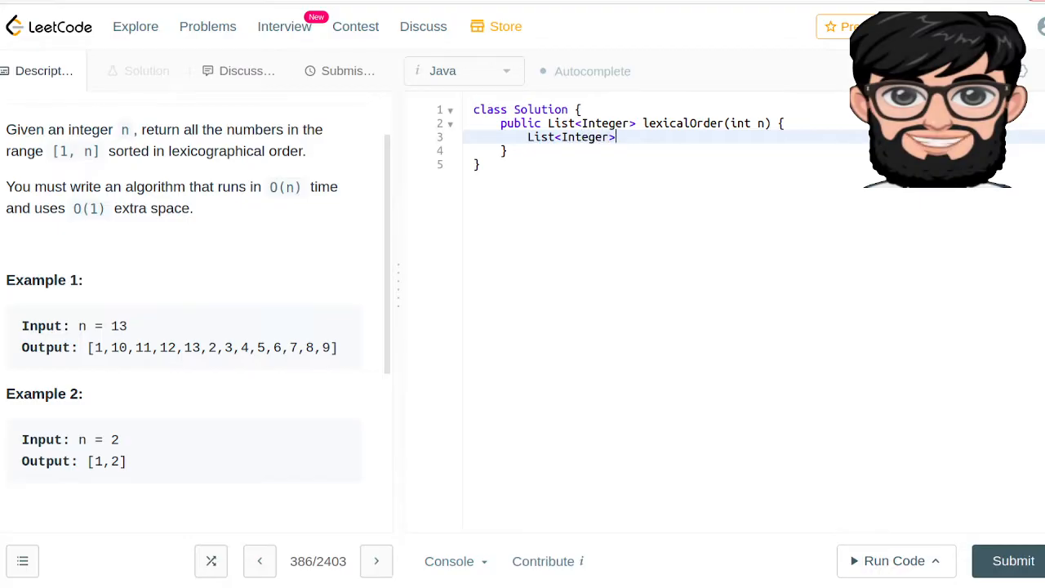
pyautogui.write('re')
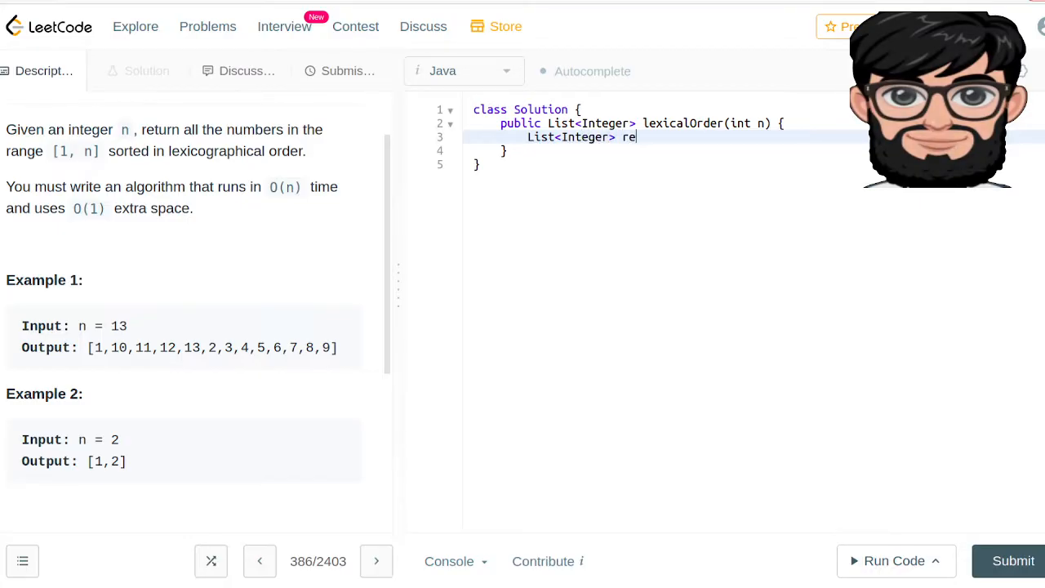
pyautogui.write('s = new')
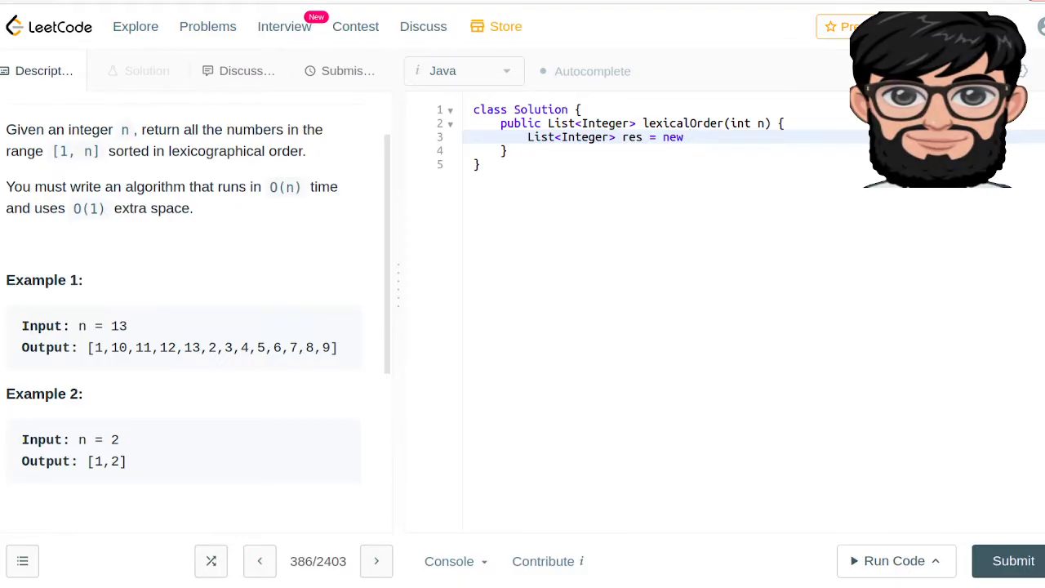
pyautogui.write('ArrayLis')
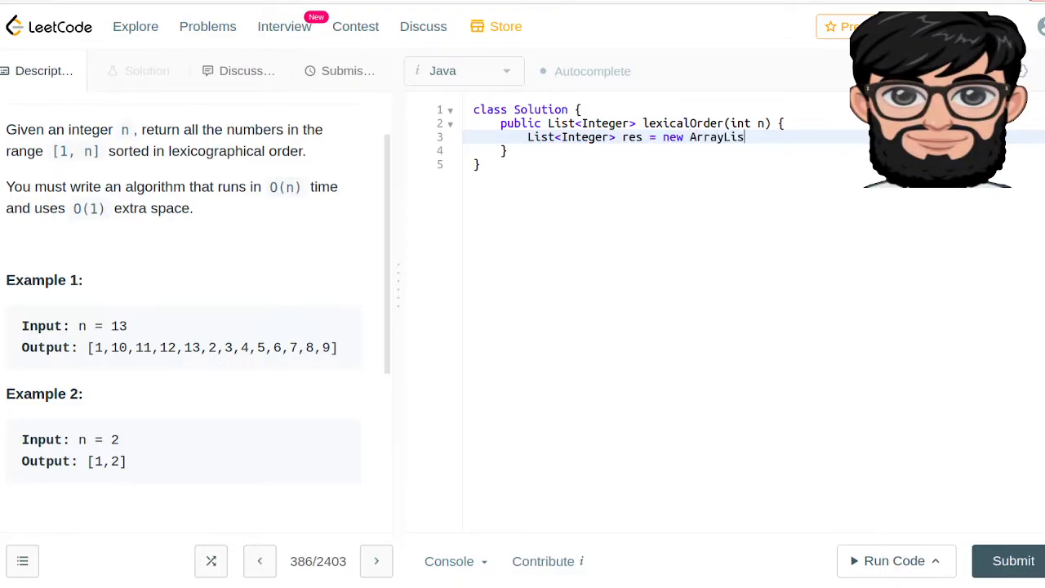
pyautogui.write('<>()')
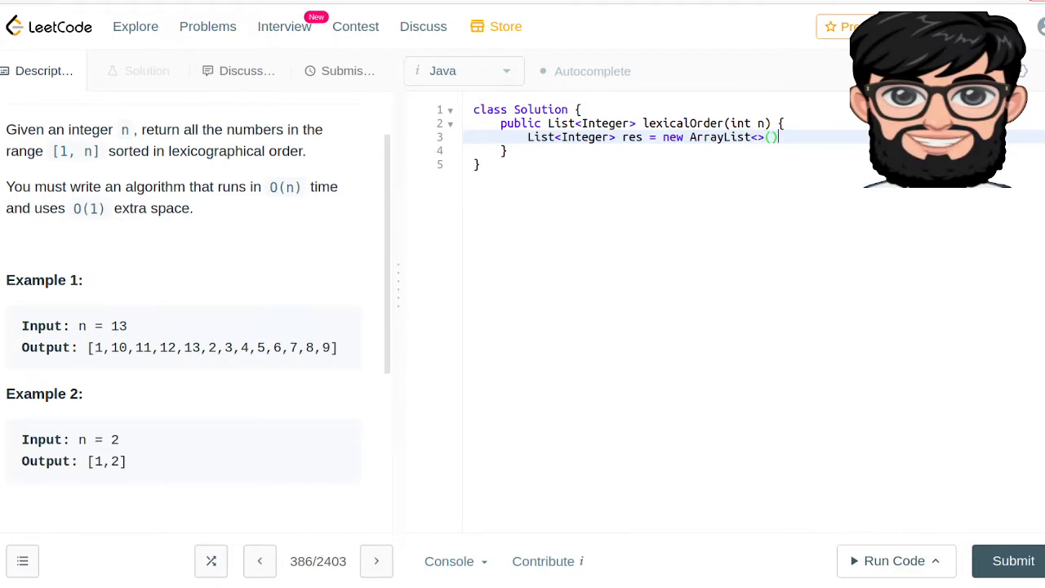
pyautogui.write(';')
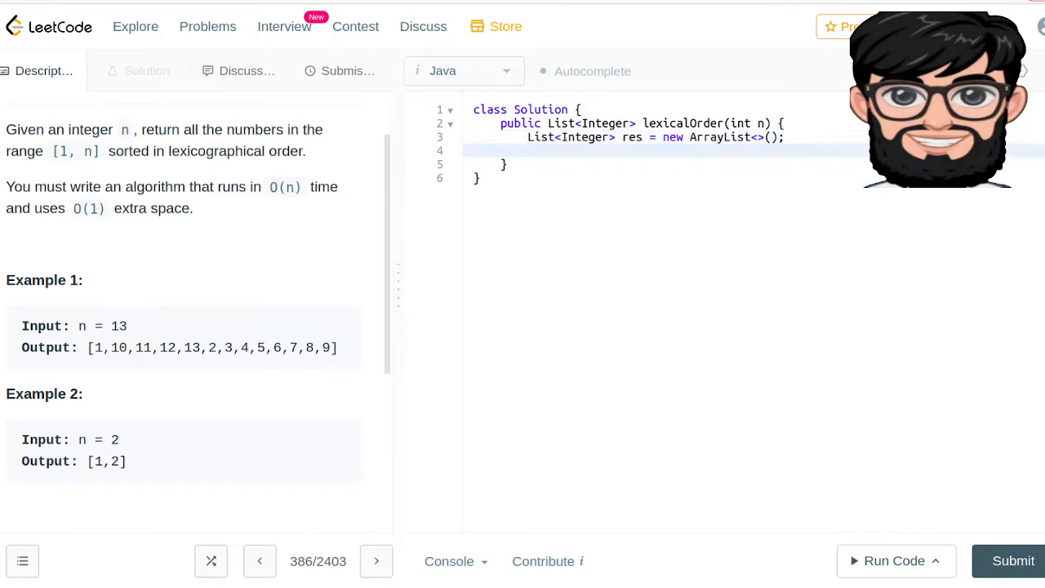
# Step: Add a for loop calling dfs(i, n, res) for i below 10, then return res
pyautogui.write('for (int i=0; i<')
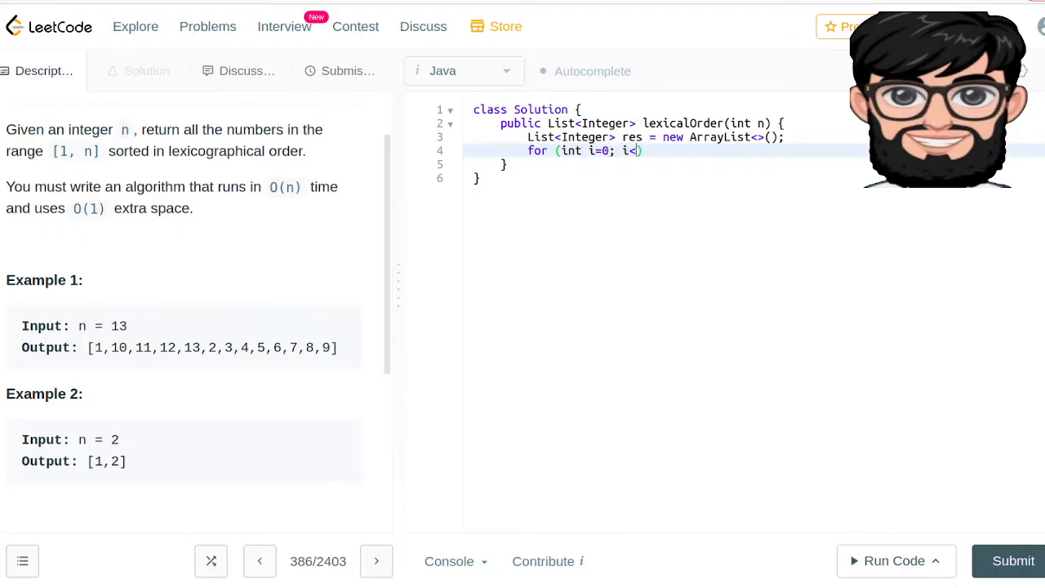
pyautogui.write('10')
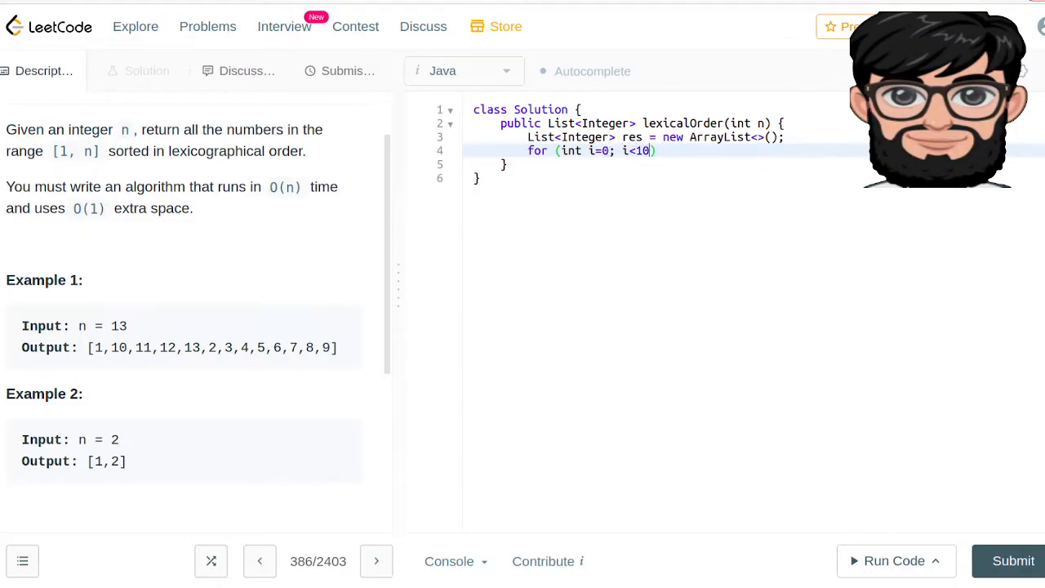
pyautogui.write('; i++')
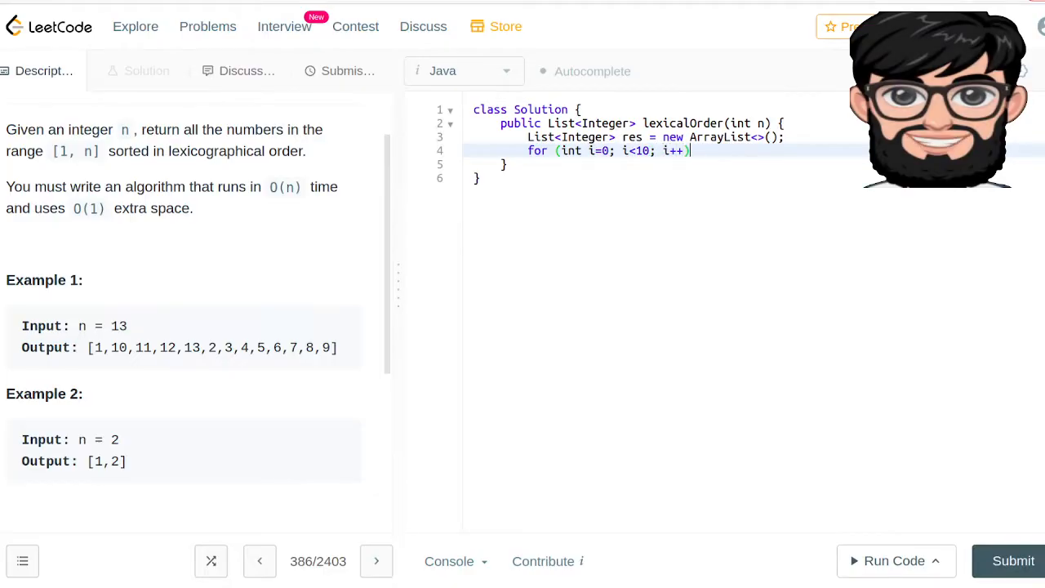
pyautogui.write('{')
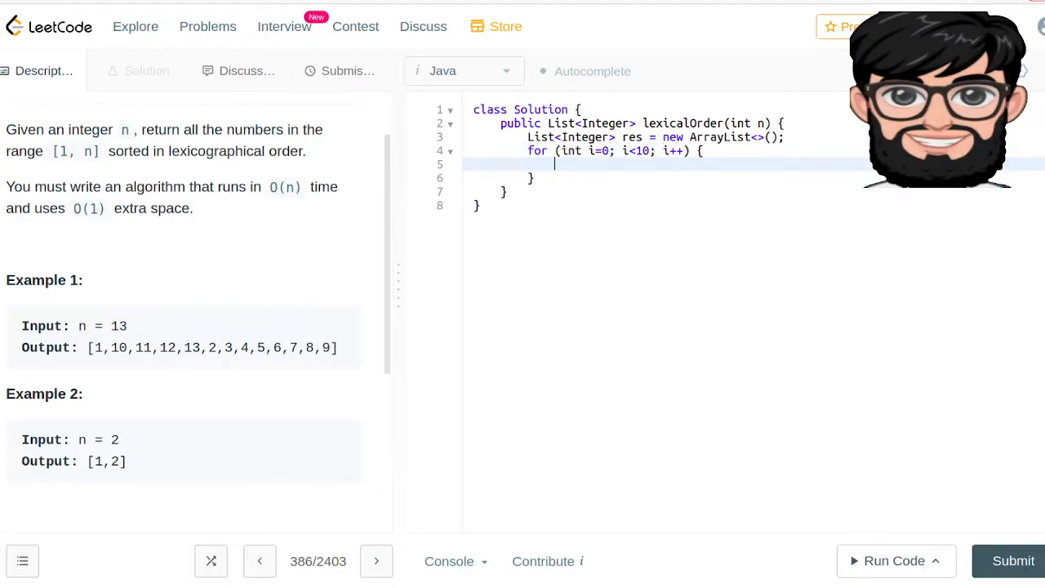
pyautogui.write('dfs ()')
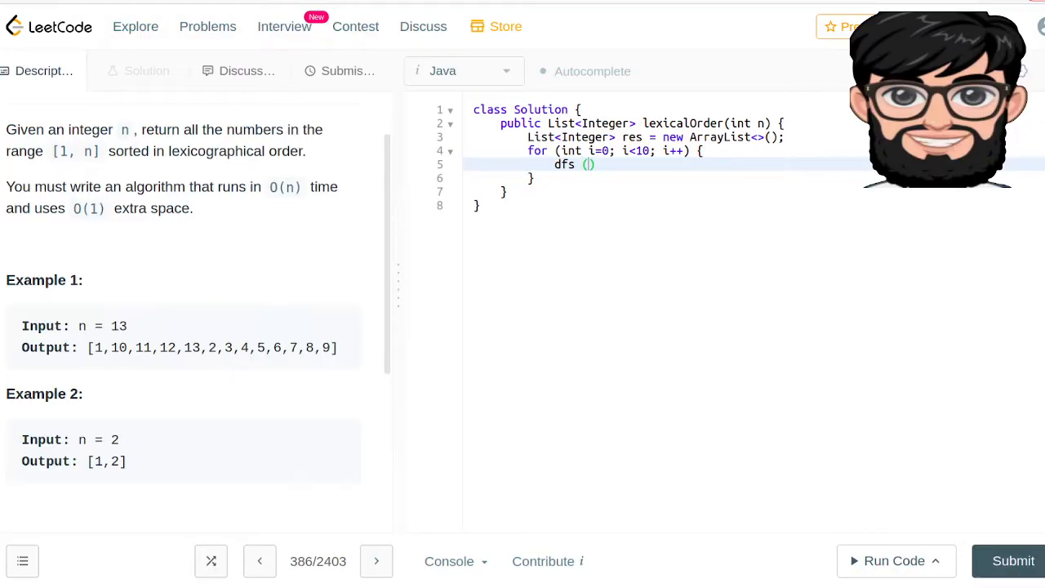
pyautogui.write('i, n,')
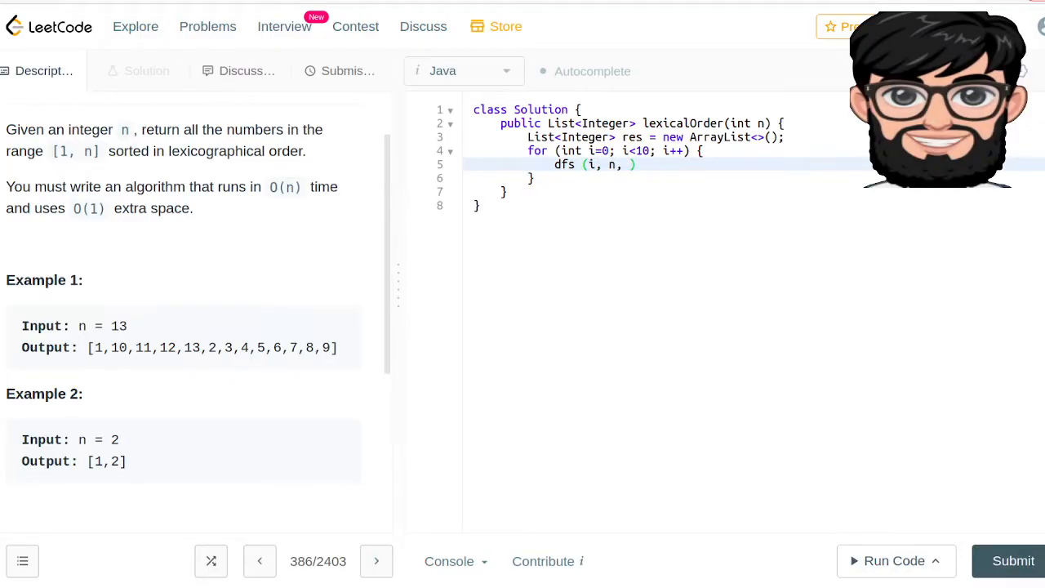
pyautogui.write('res')
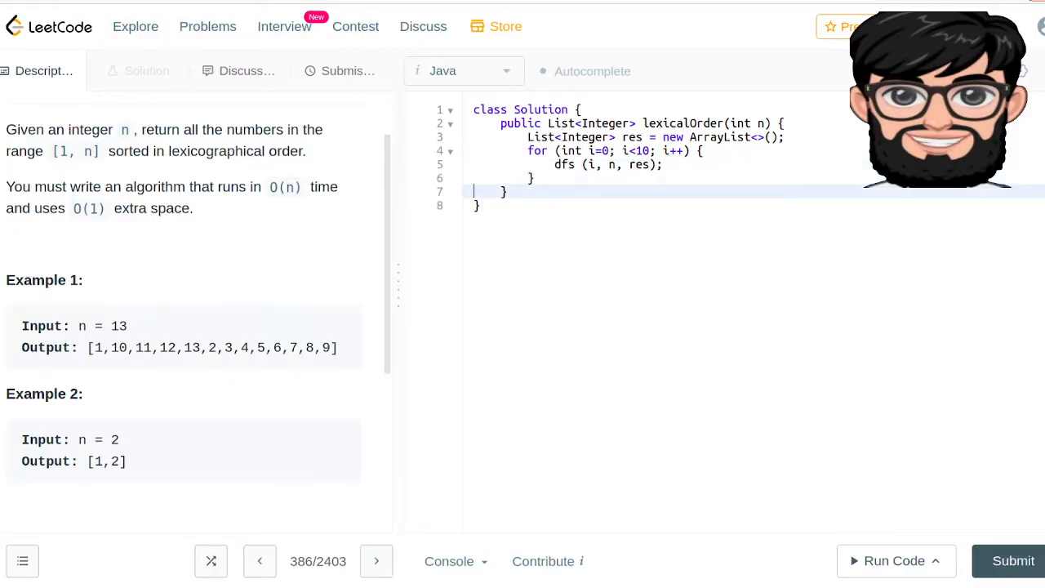
pyautogui.write('re')
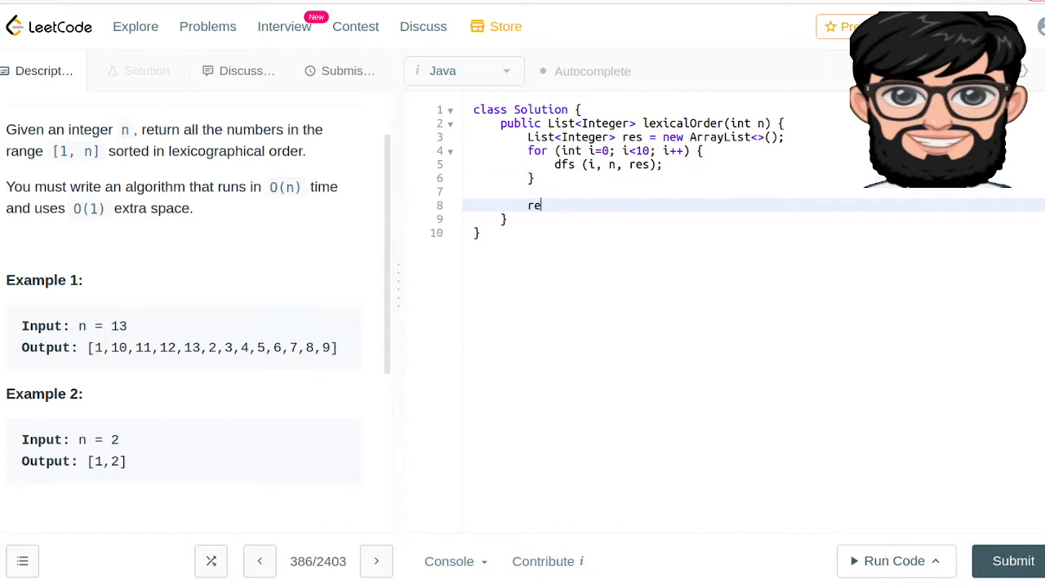
pyautogui.write('turn res;')
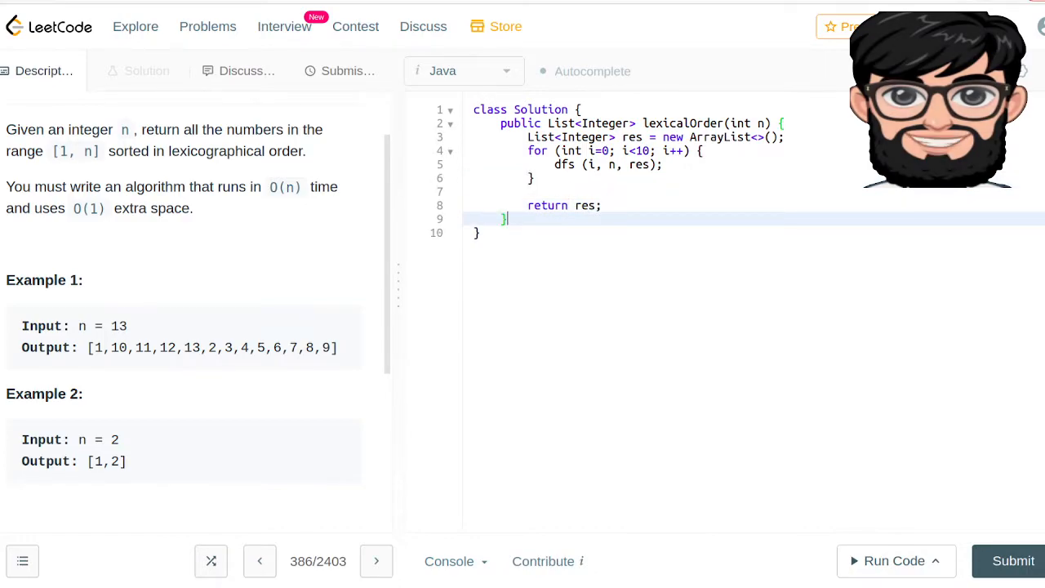
pyautogui.press('enter')
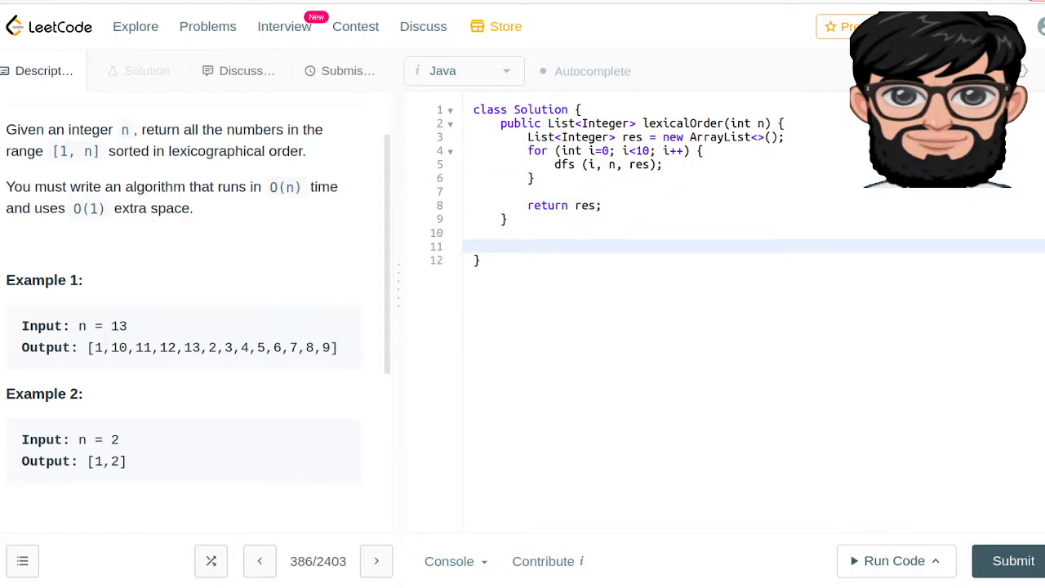
# Step: Write the helper signature void dfs(int curr, int n, List<Integer> res)
pyautogui.write('void dfs')
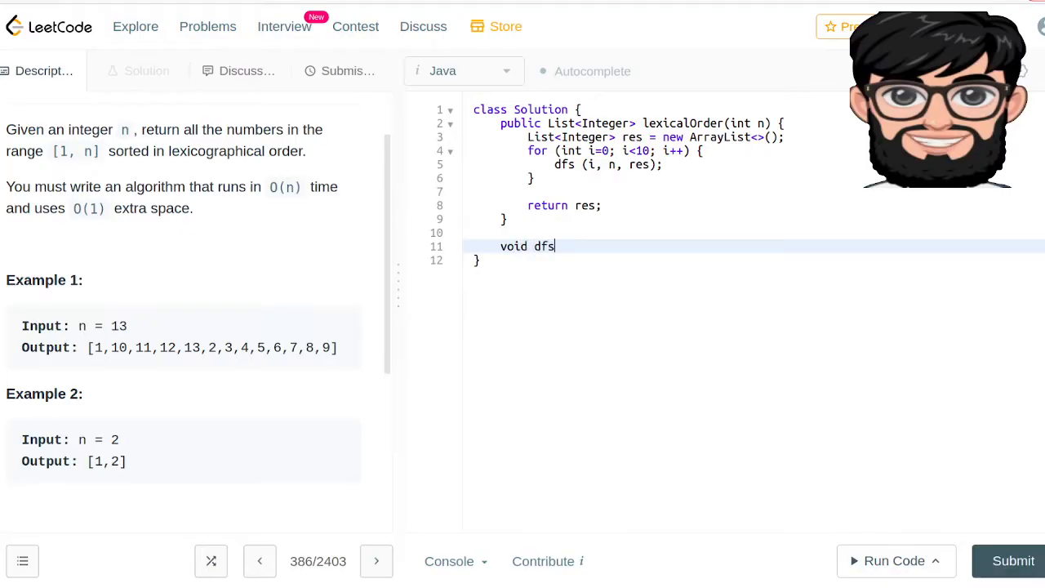
pyautogui.write('(int)')
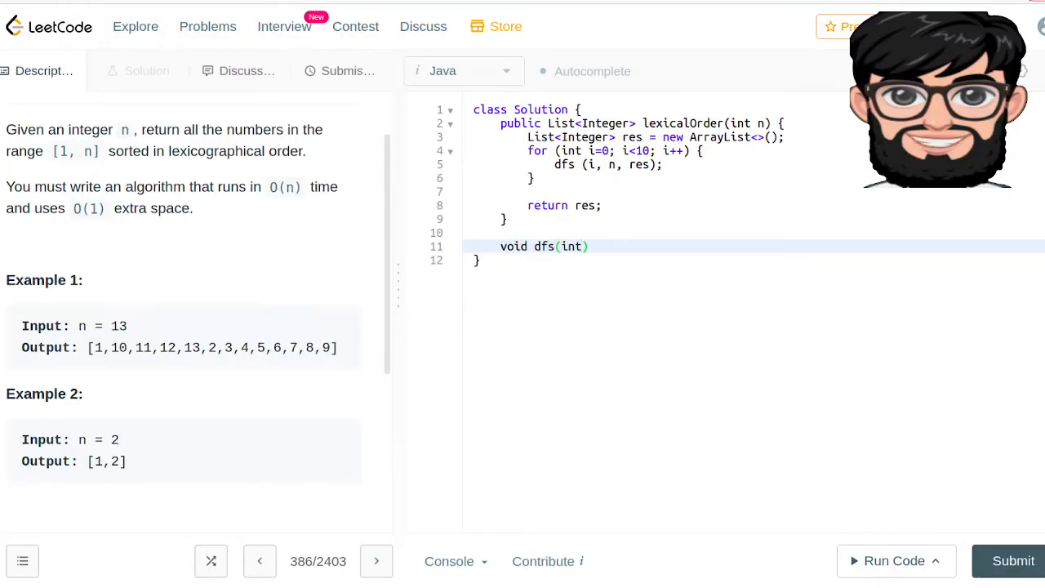
pyautogui.write('curr')
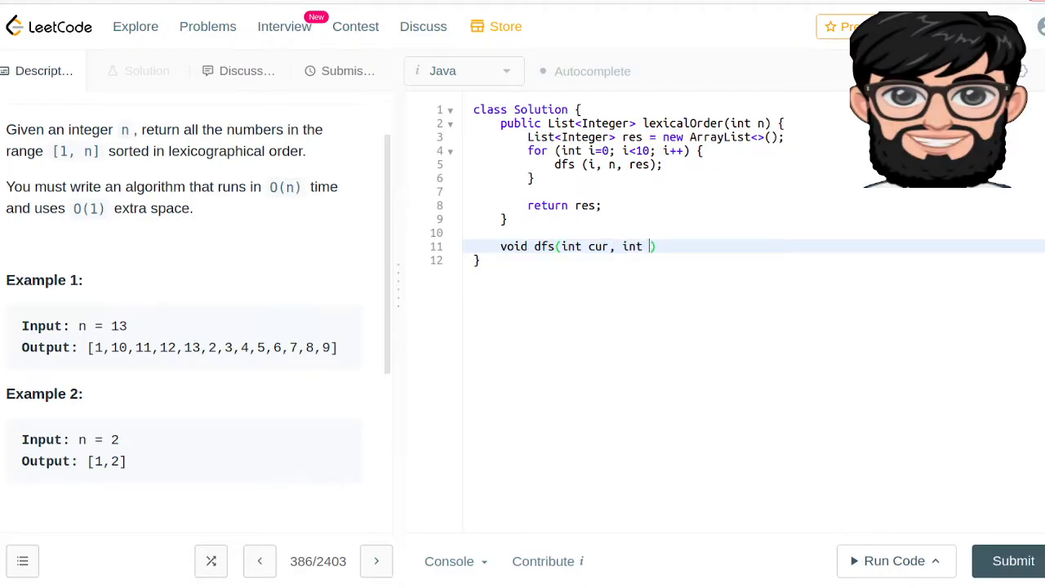
pyautogui.write('n,')
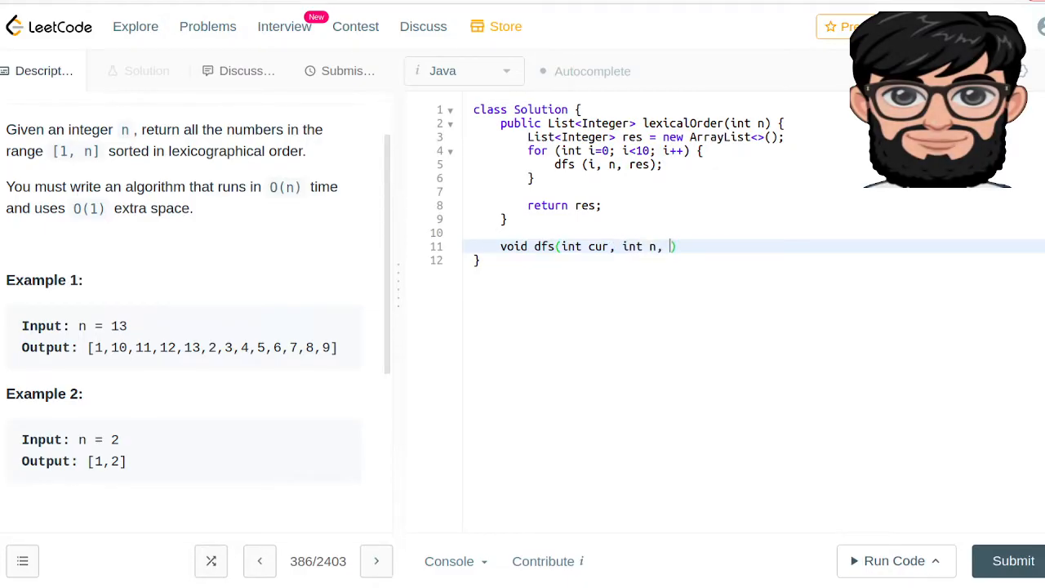
pyautogui.write('List')
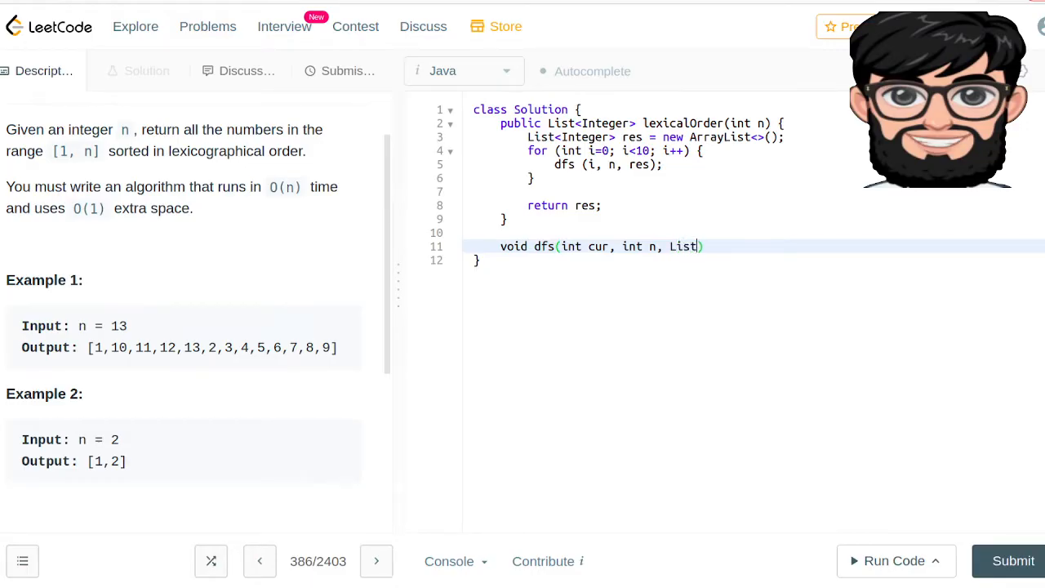
pyautogui.write('<Integer> res')
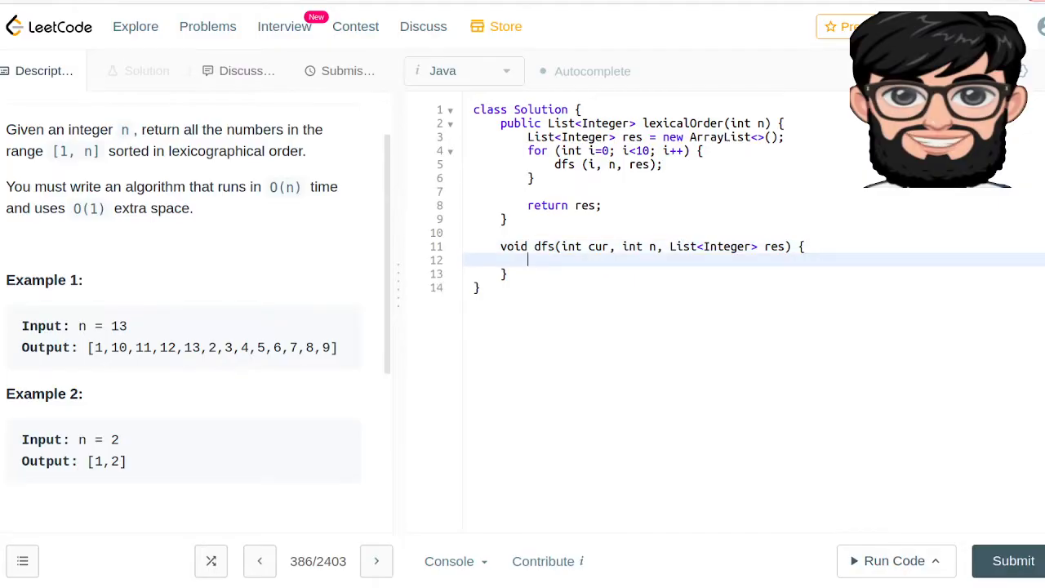
# Step: Add the return-when-cur-exceeds-n check and an else branch calling res.add(curr)
pyautogui.write('if (cur > n) {')
pyautogui.write('return;')
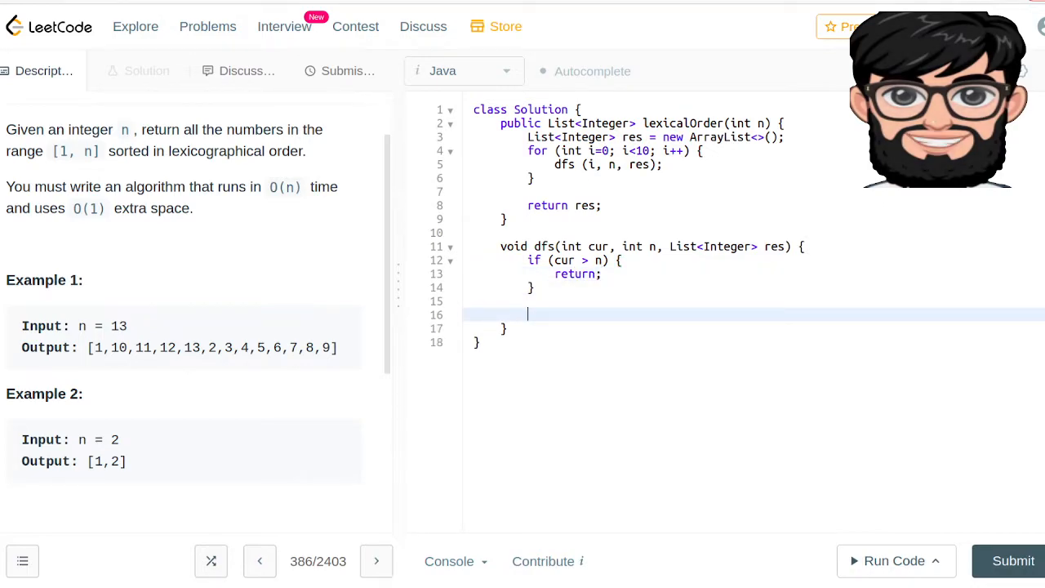
pyautogui.write('else {')
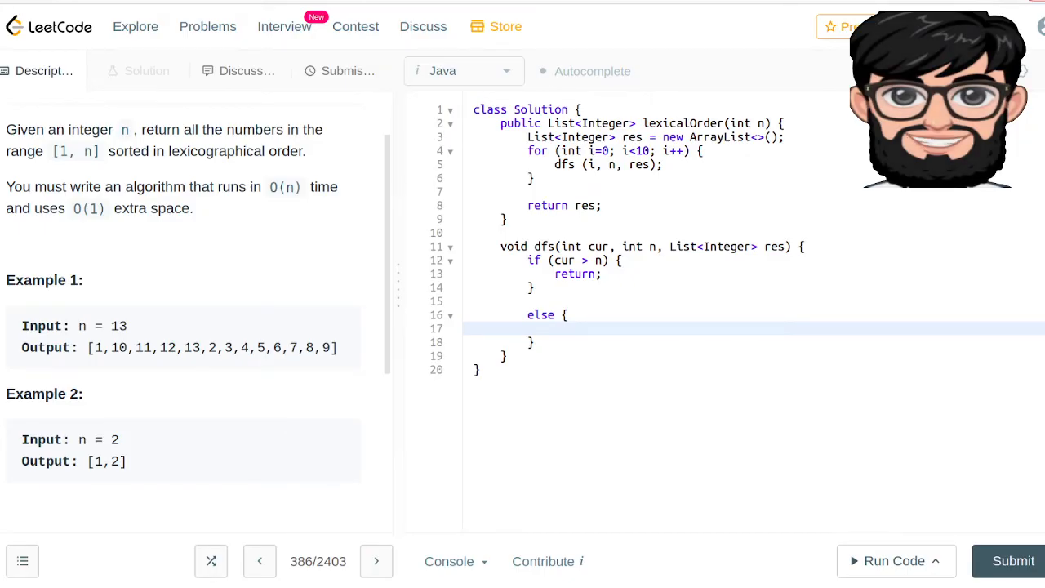
pyautogui.write('re')
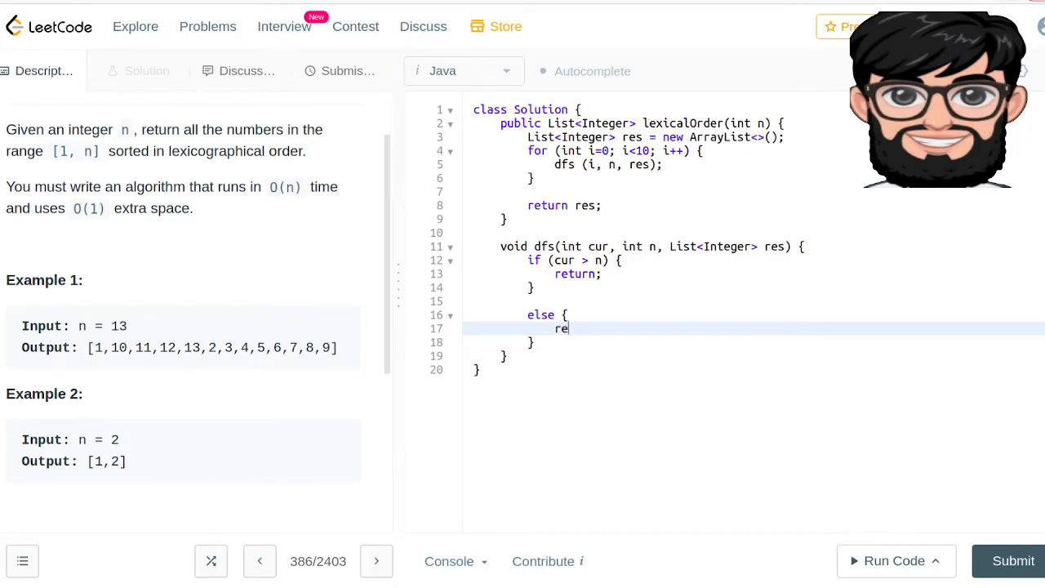
pyautogui.write('s.')
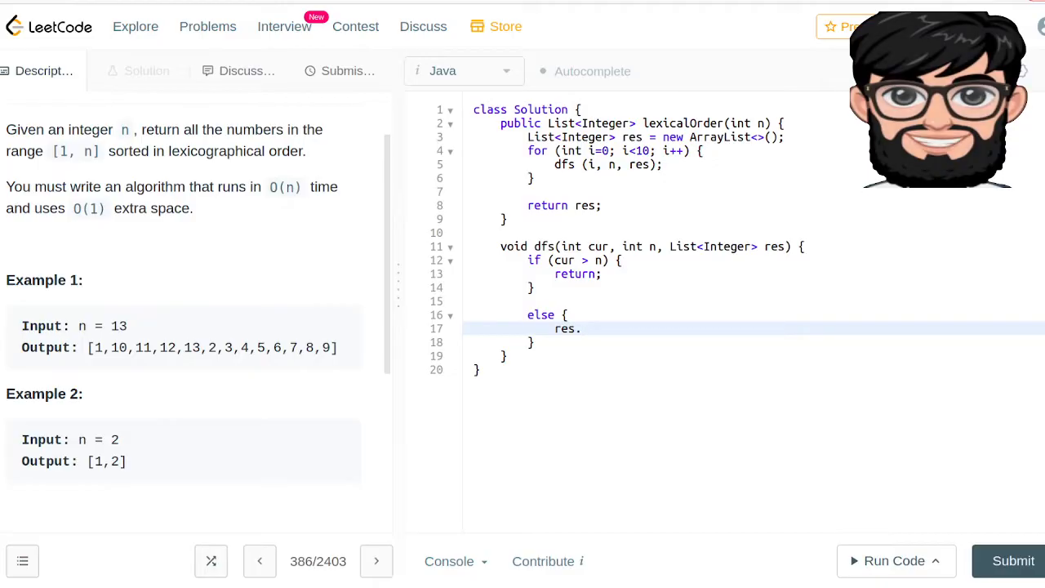
pyautogui.write('curr);')
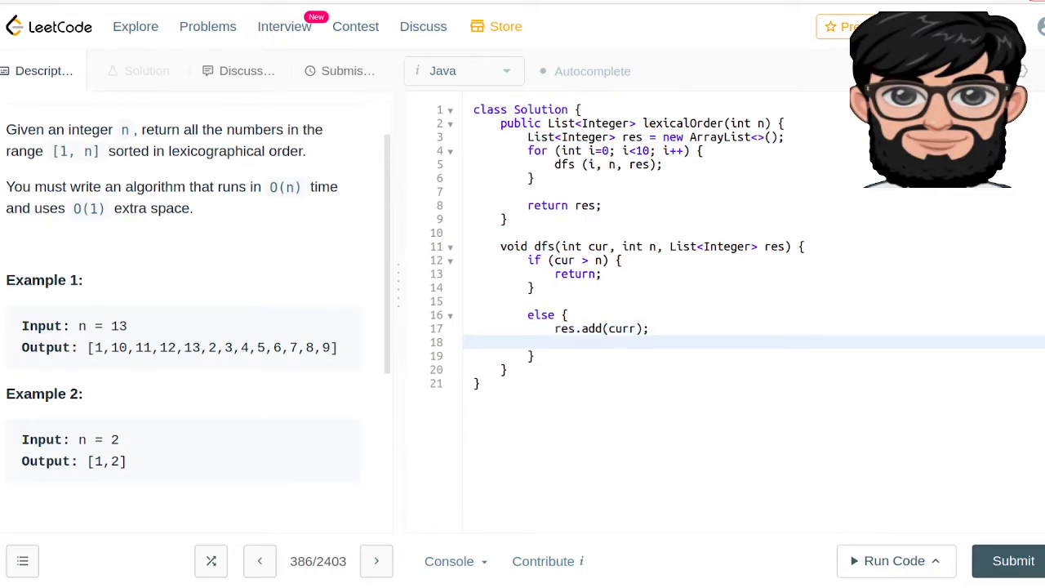
# Step: Inside the else branch, start a for loop over i from 0 to 9
pyautogui.write('ofr')
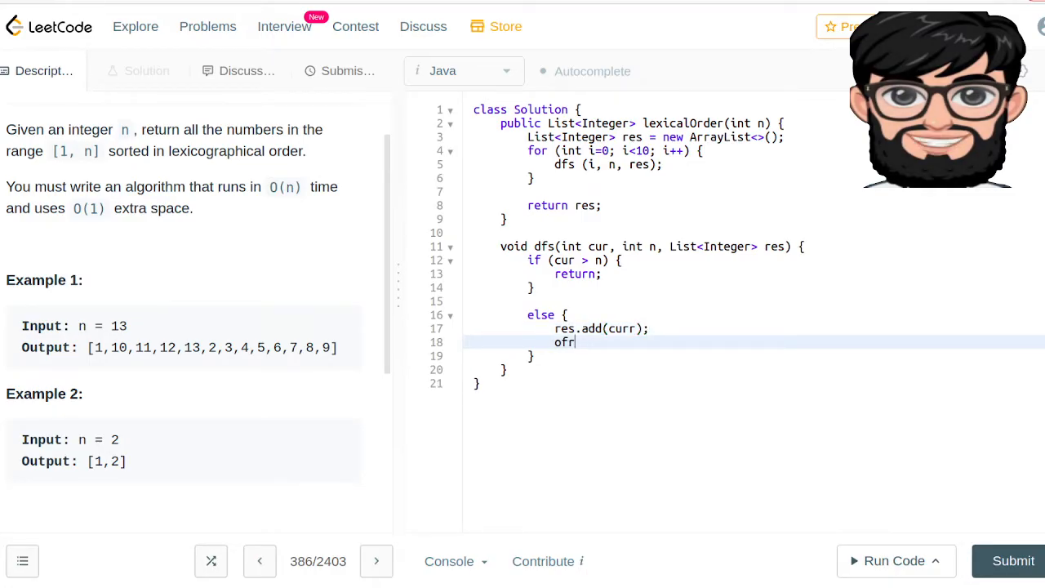
pyautogui.write('for (int i')
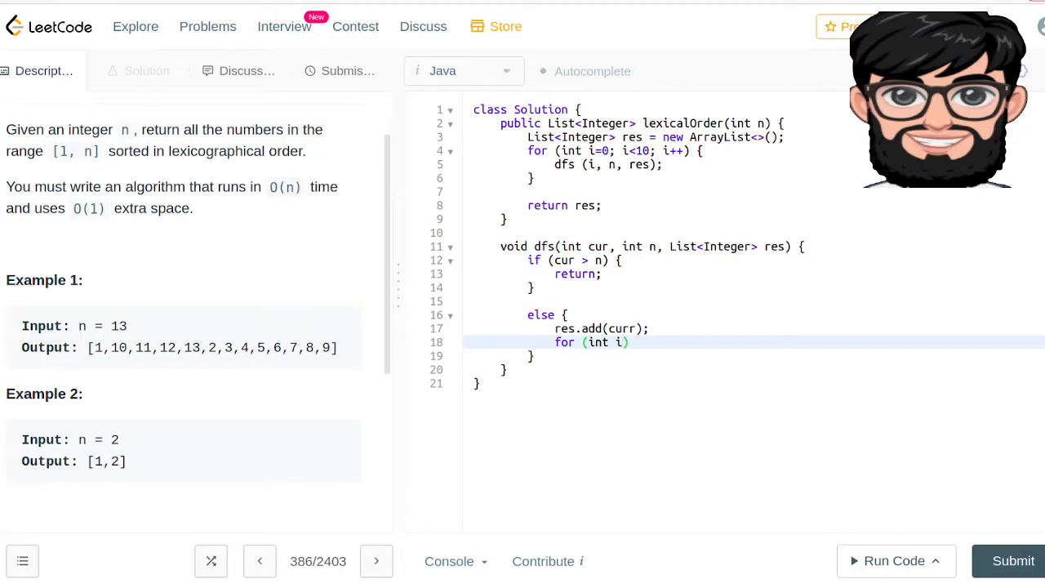
pyautogui.write('=0; i<')
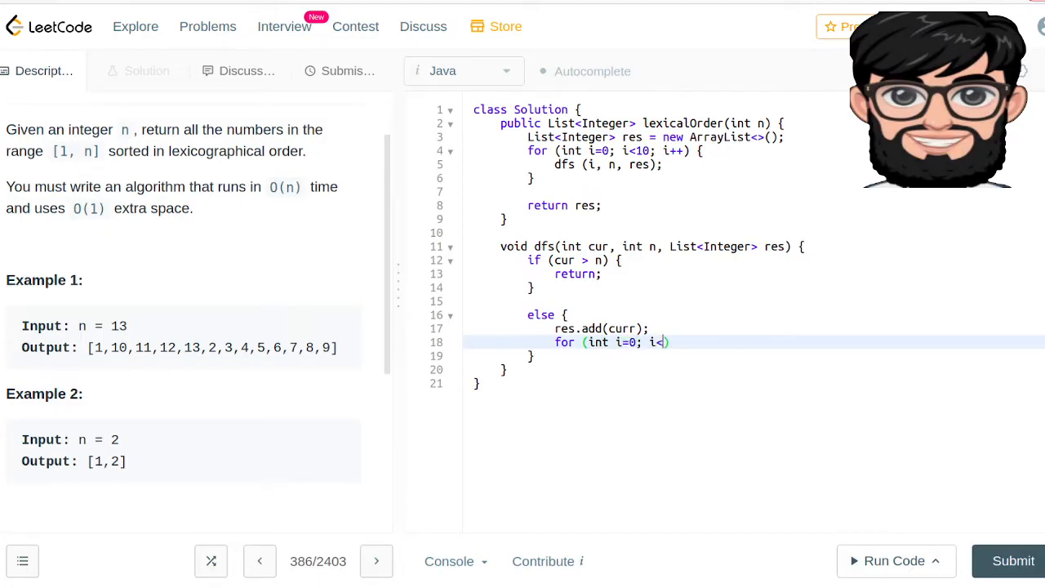
pyautogui.write('10;')
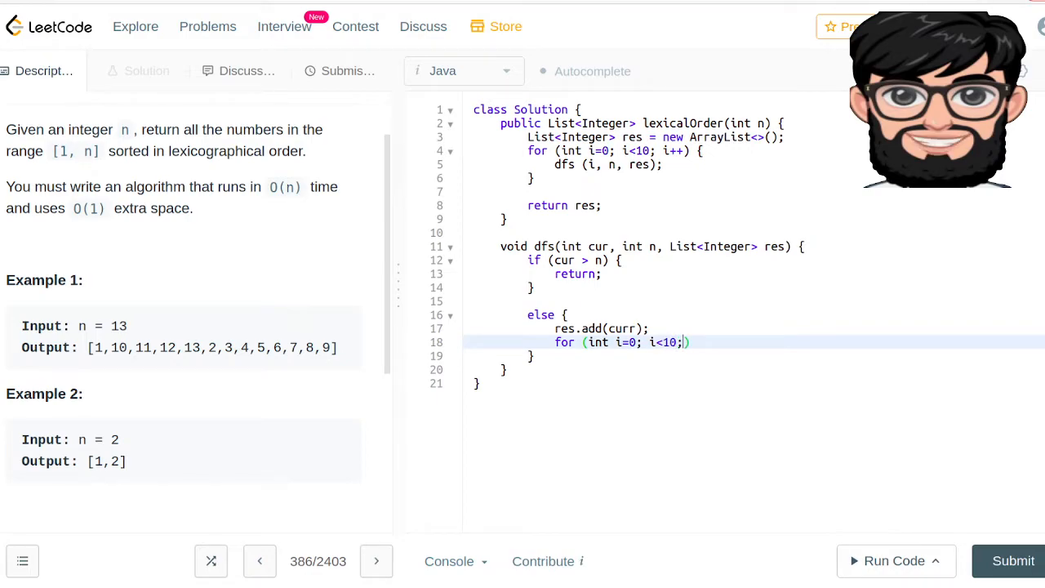
pyautogui.write('i++)')
pyautogui.write('f (')
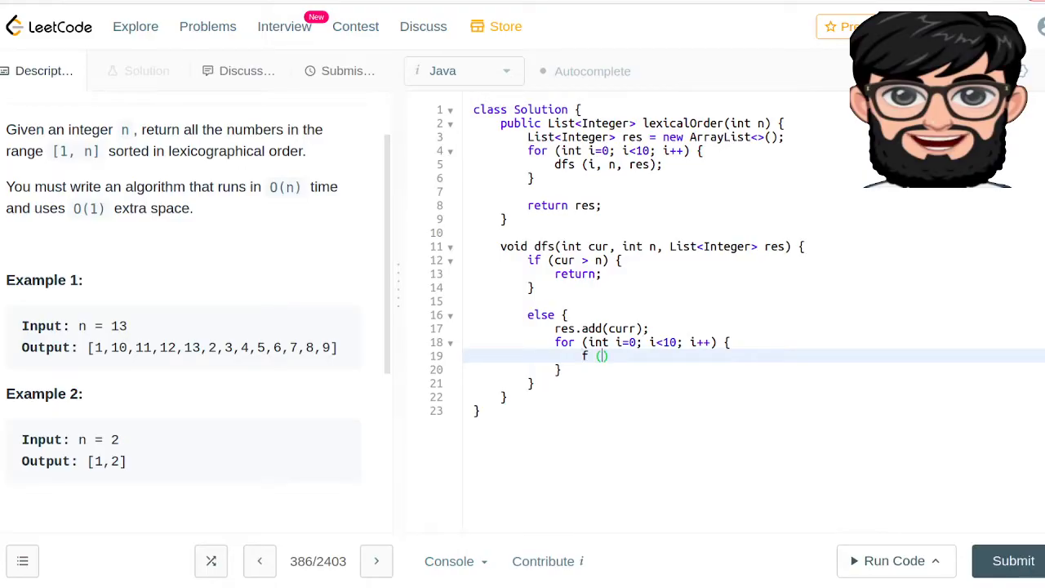
# Step: Add the check returning when 10 * cur + i exceeds n
pyautogui.write('if')
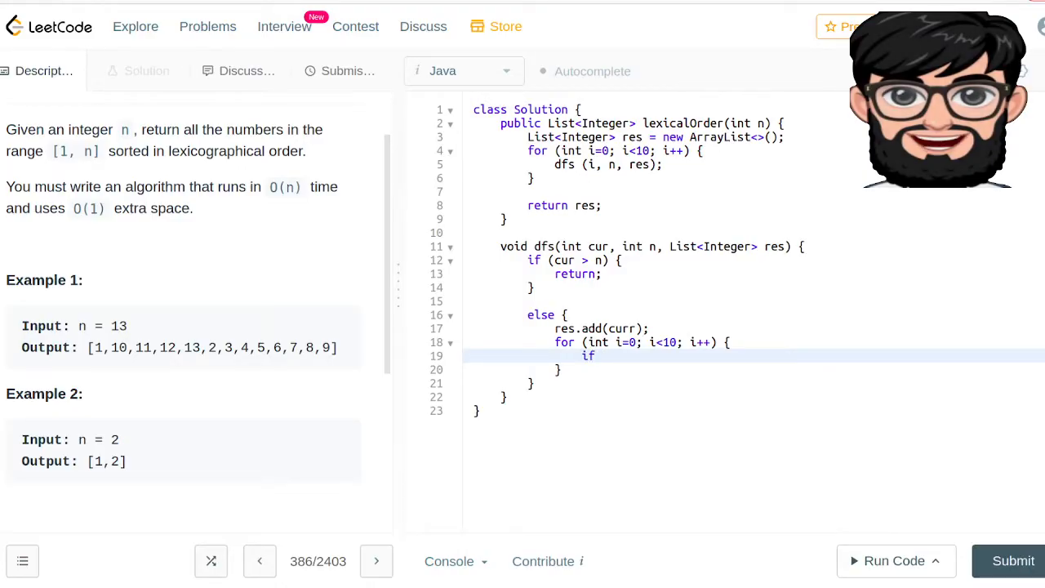
pyautogui.write('(1')
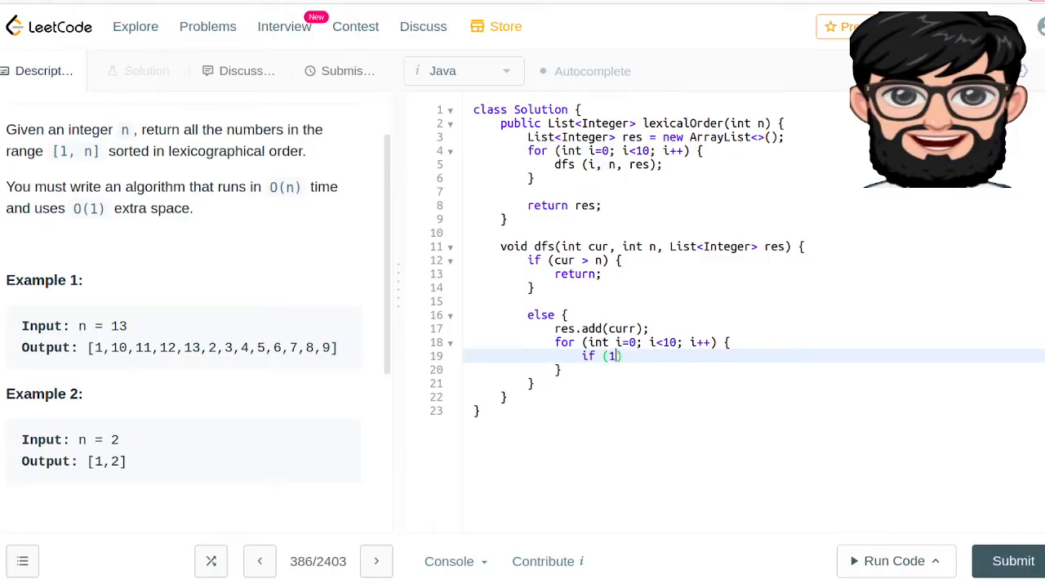
pyautogui.write('0 *')
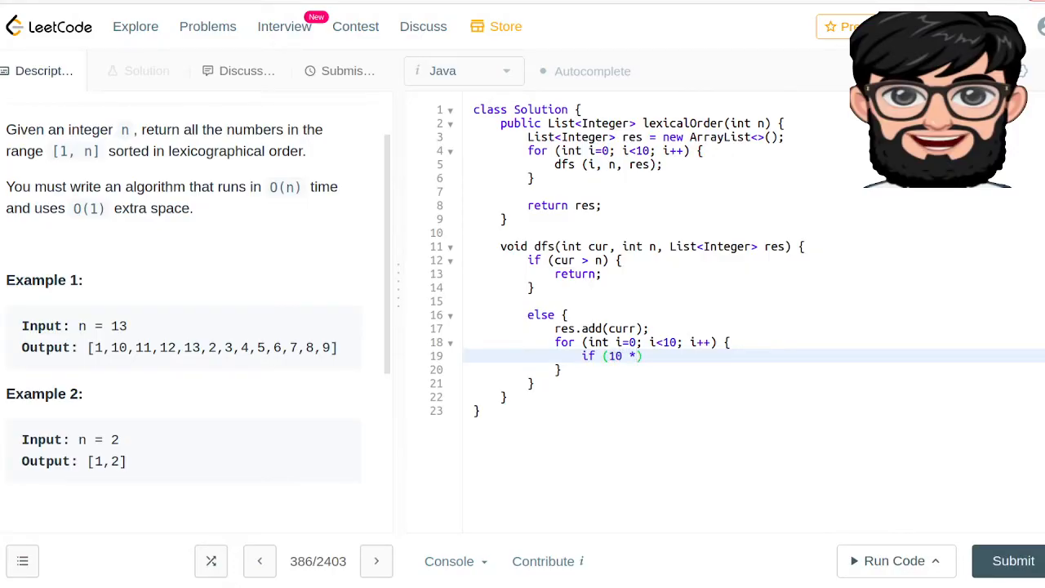
pyautogui.write('curr')
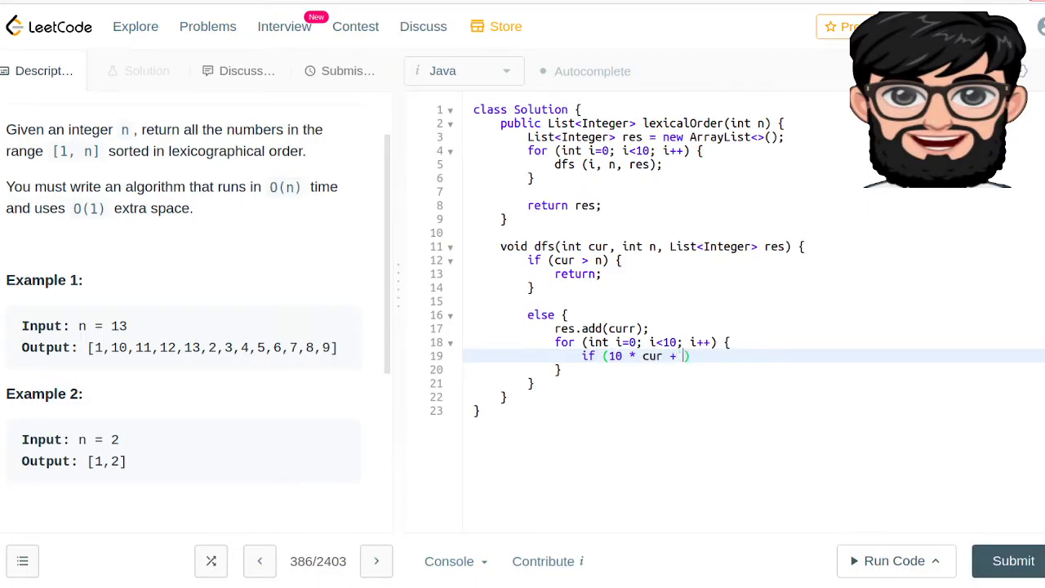
pyautogui.write('i >')
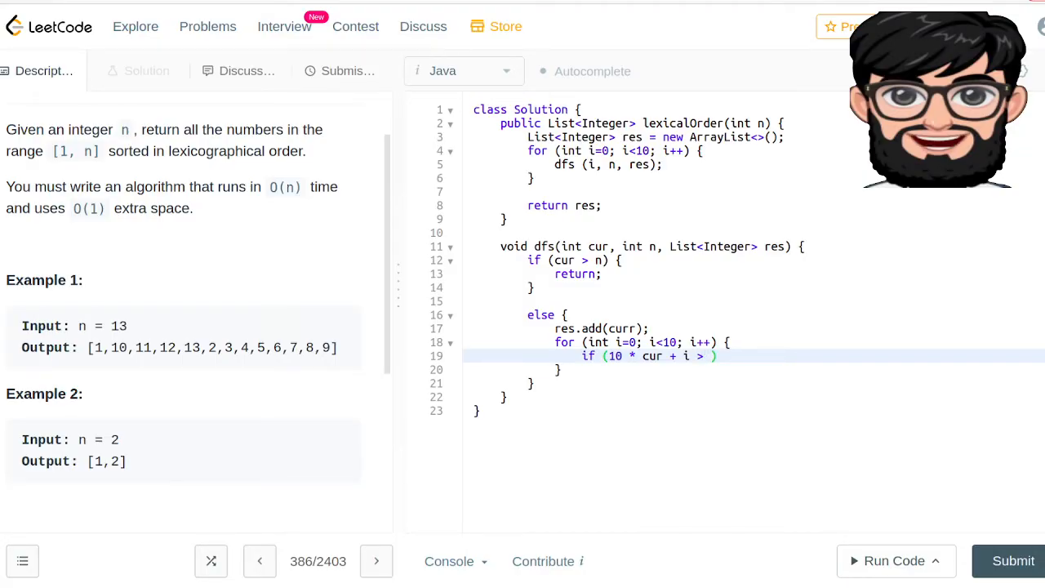
pyautogui.write('n')
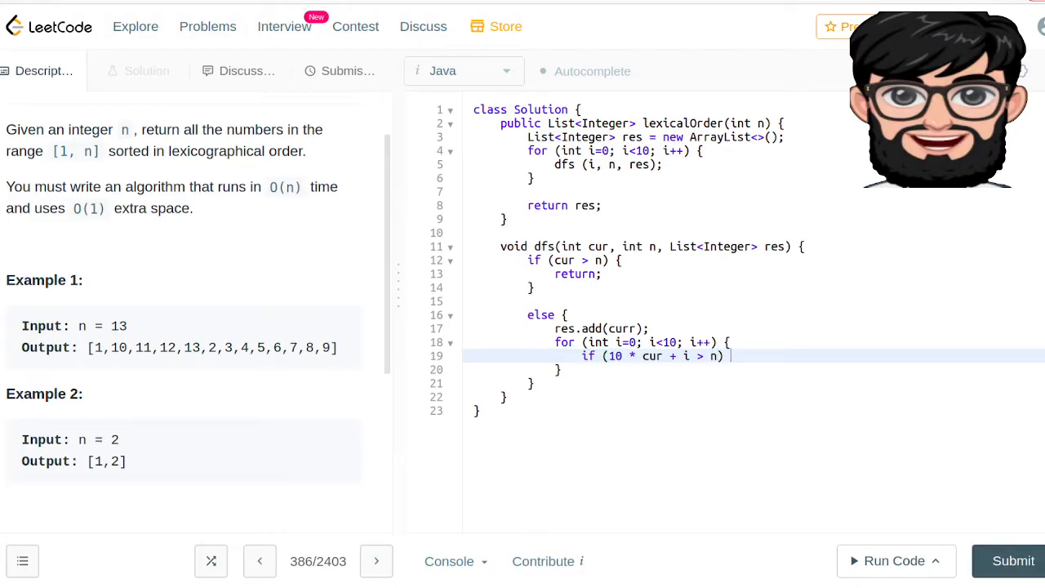
pyautogui.write('{')
pyautogui.write('return;')
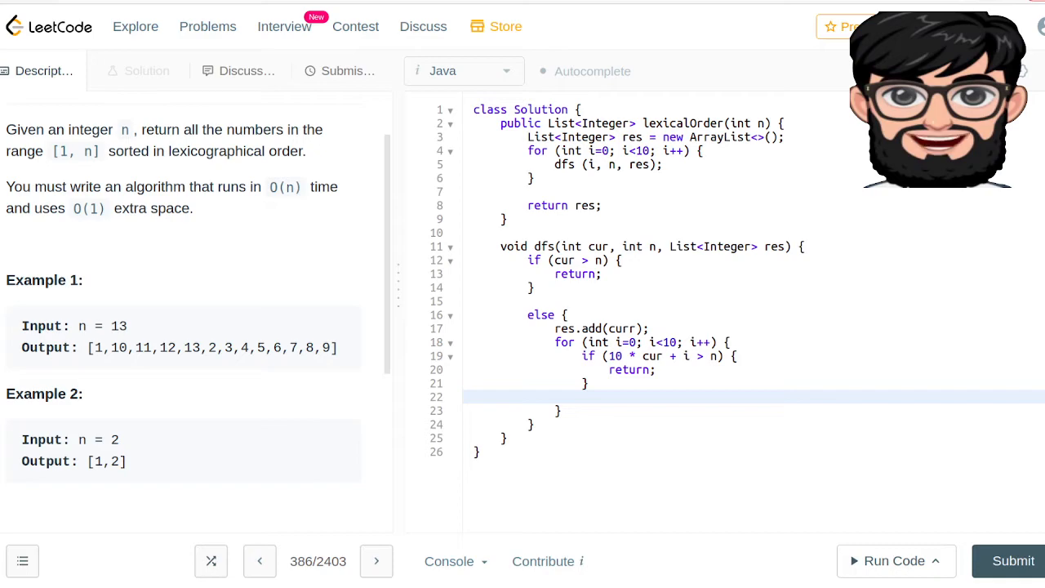
# Step: Add the recursive call dfs(10 * cur + i, n, res)
pyautogui.write('dfs()')
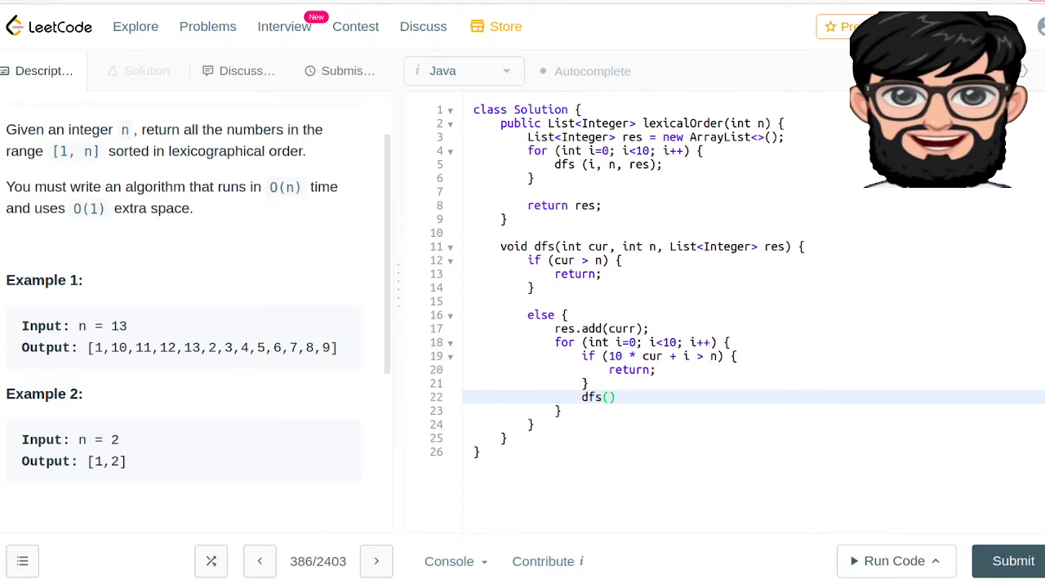
pyautogui.write('1-')
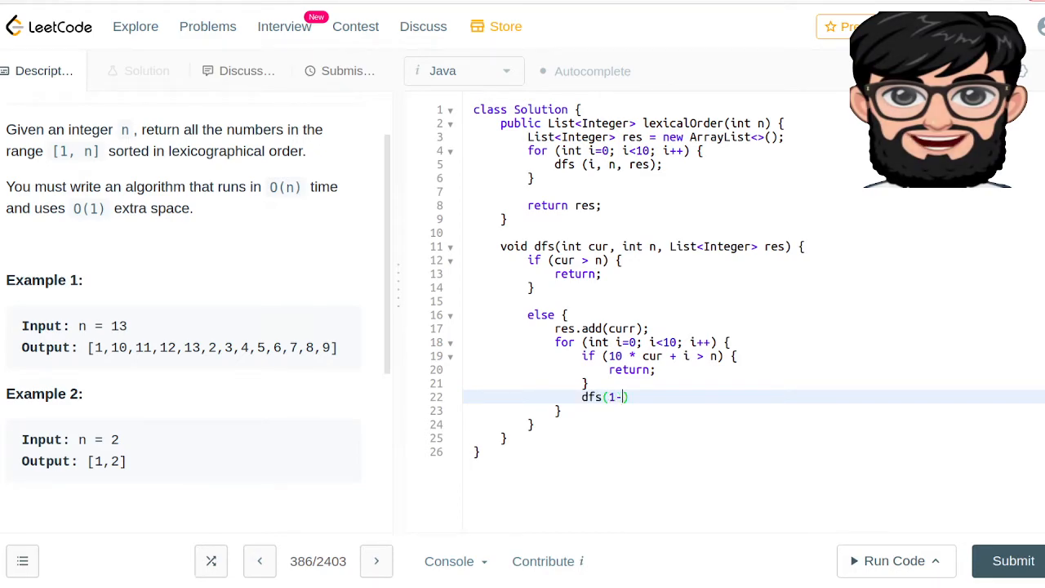
pyautogui.write('0')
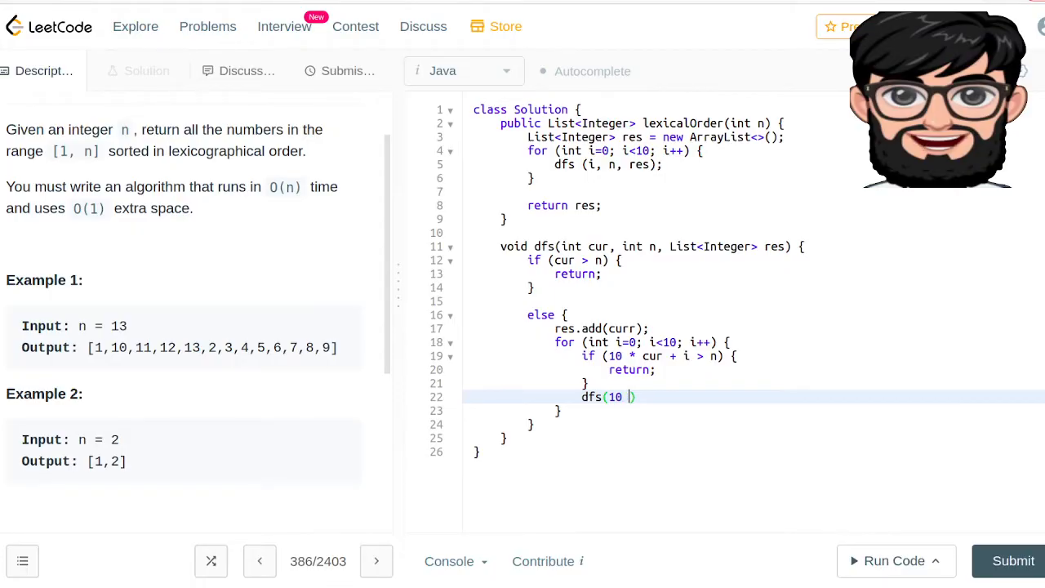
pyautogui.write('* cur')
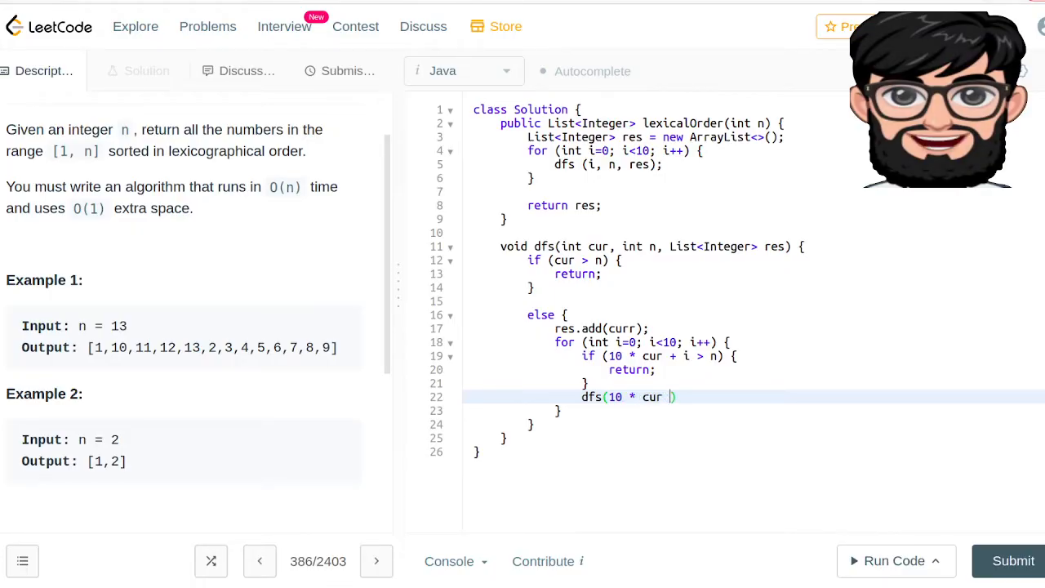
pyautogui.write('+ i,')
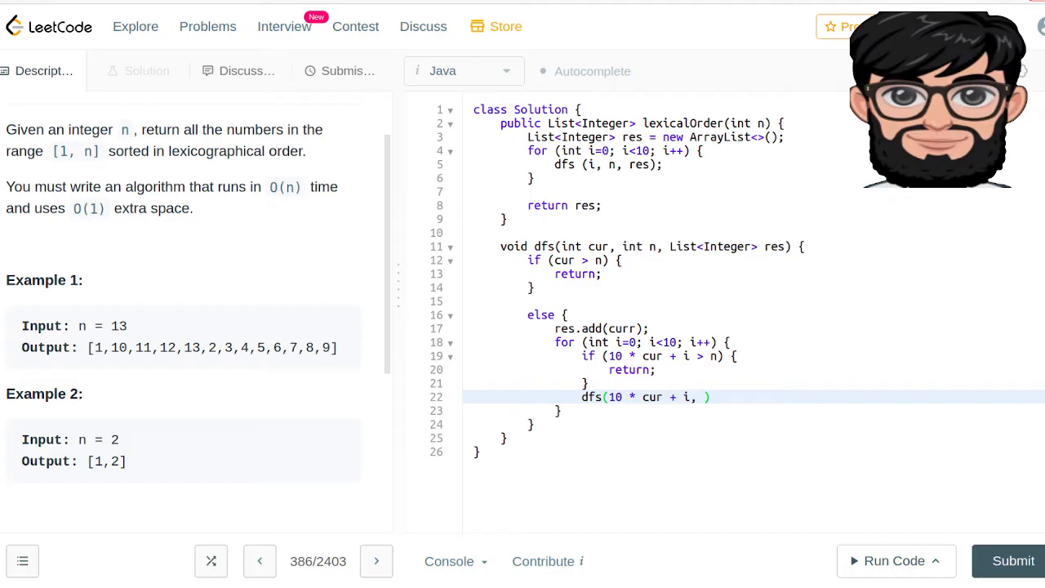
pyautogui.write('n, res);')
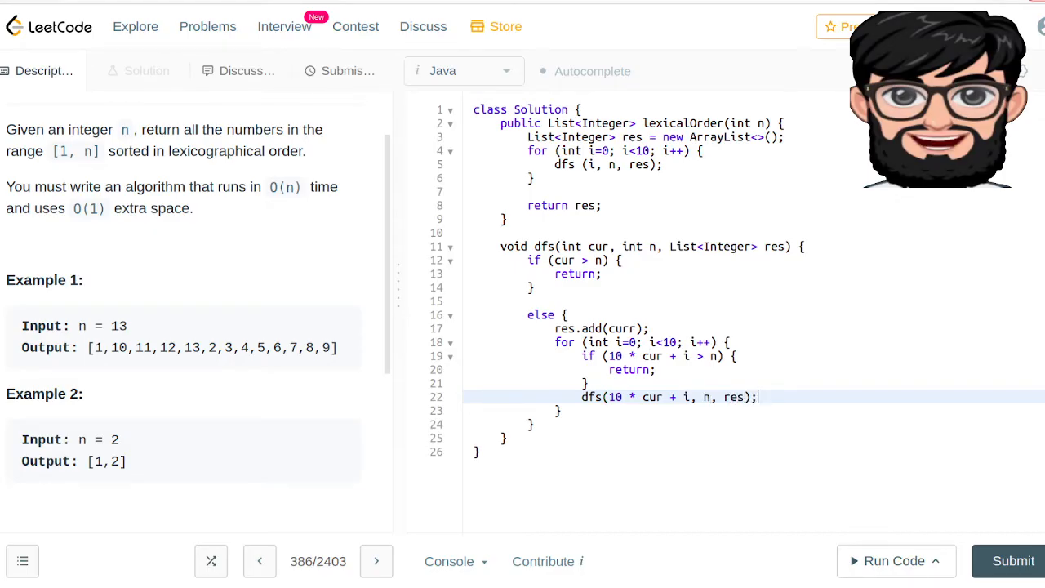
# Step: Rename curr to cur, start the main loop at 1, rerun until passing, and submit
pyautogui.click(894, 561)
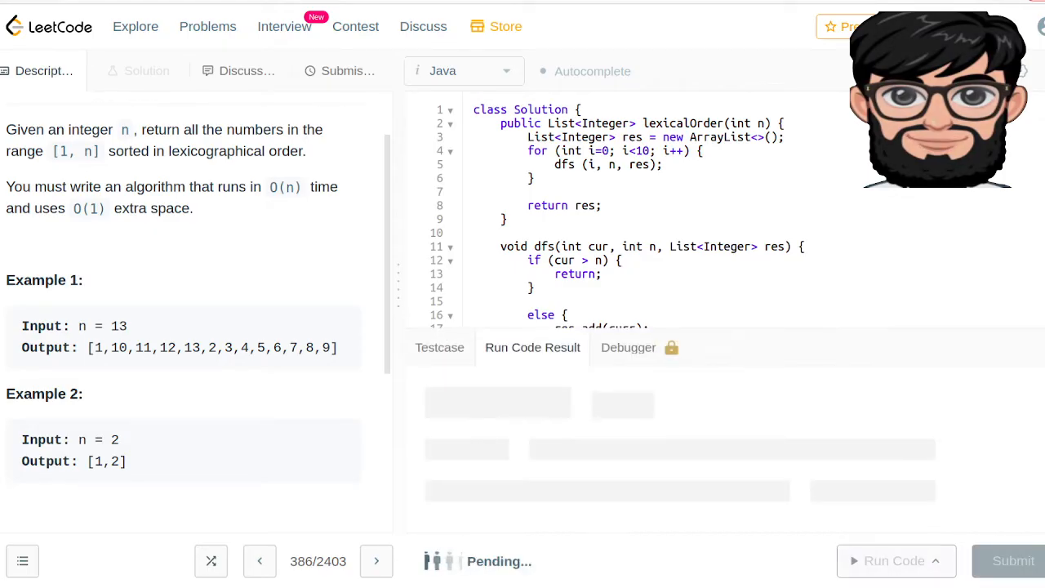
pyautogui.scroll(-3)
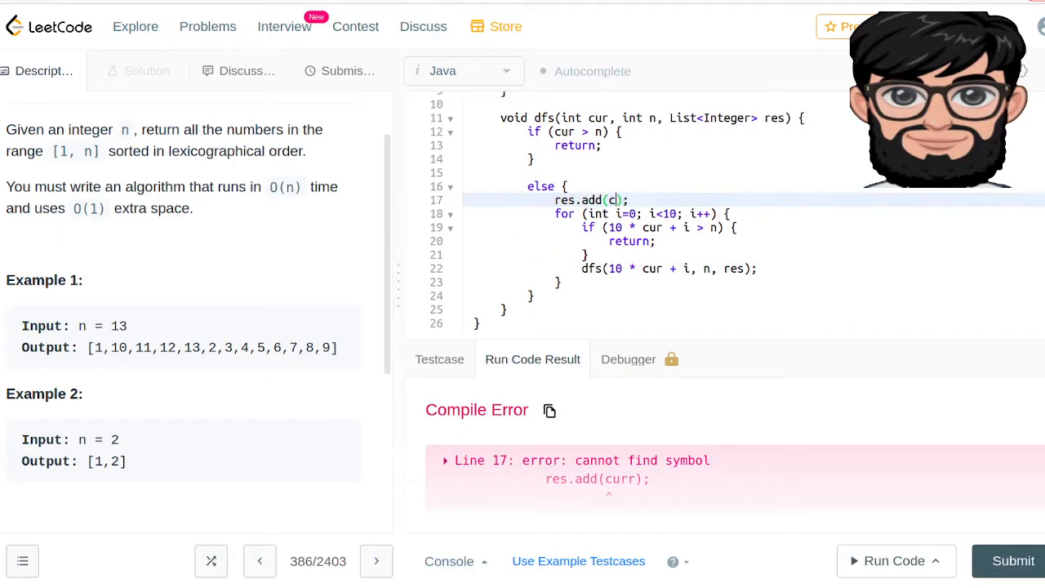
pyautogui.write('ur')
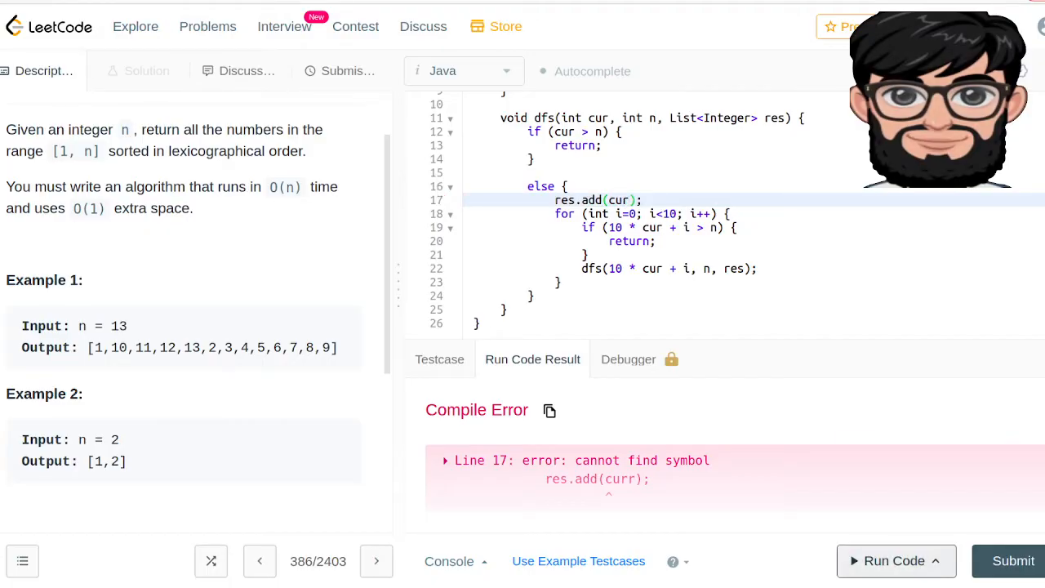
pyautogui.click(893, 560)
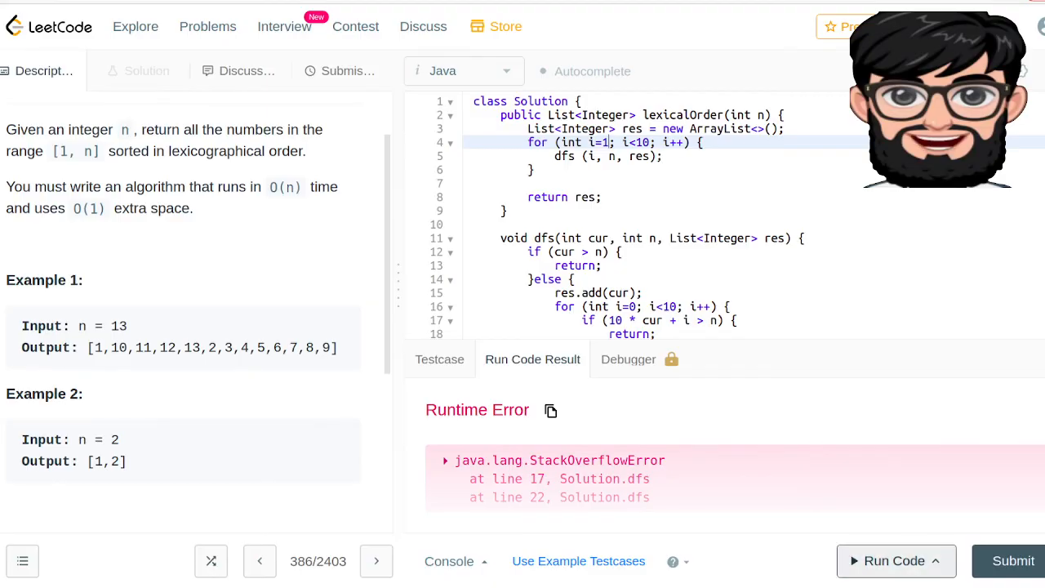
pyautogui.click(895, 560)
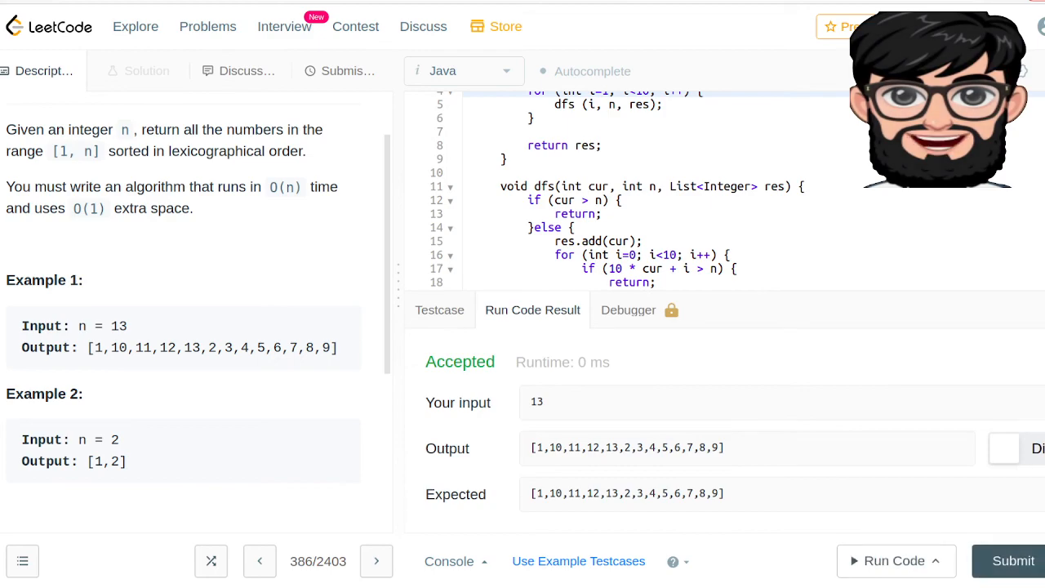
pyautogui.click(1012, 560)
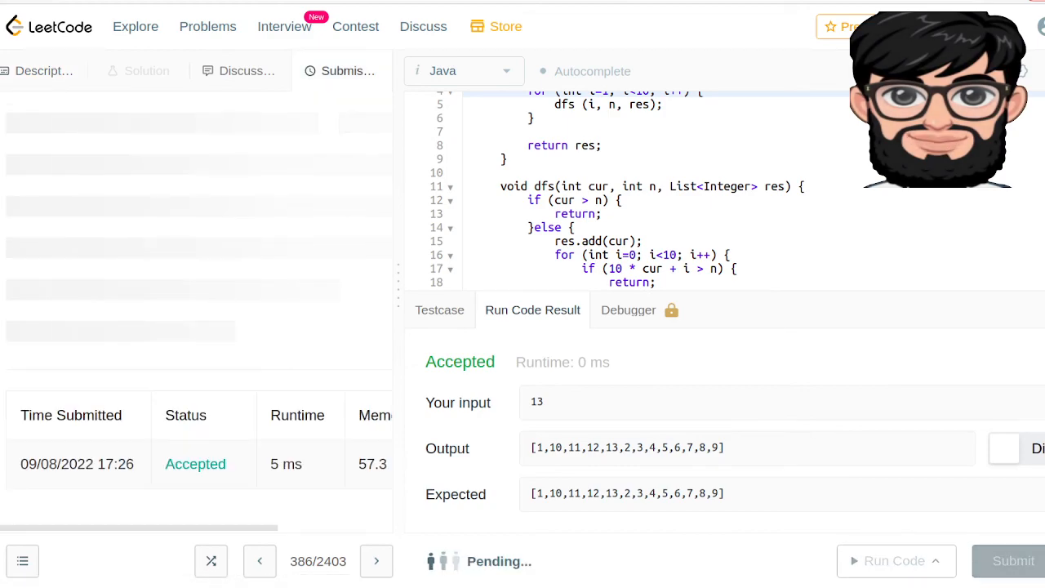